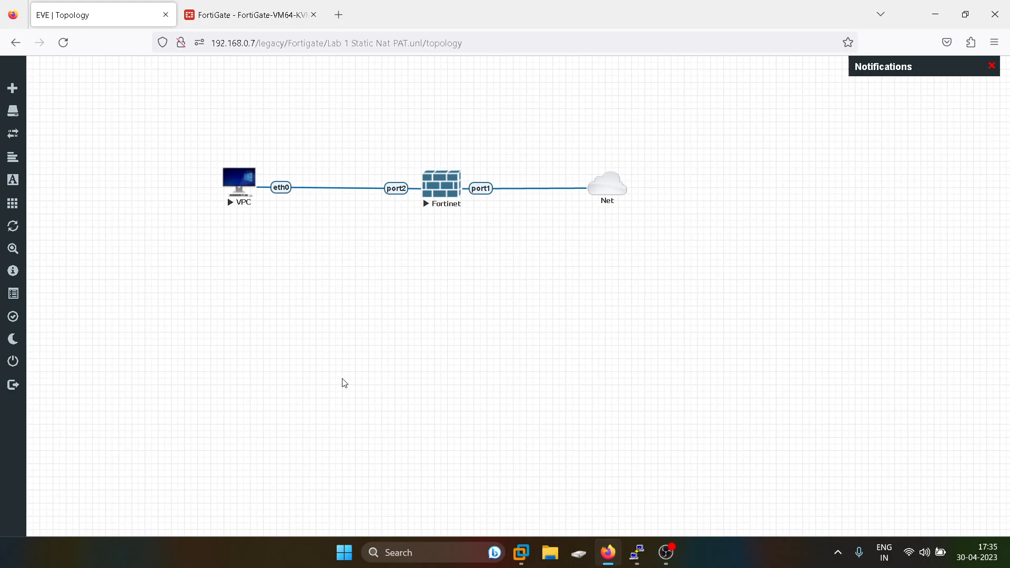
mouse_move(238, 185)
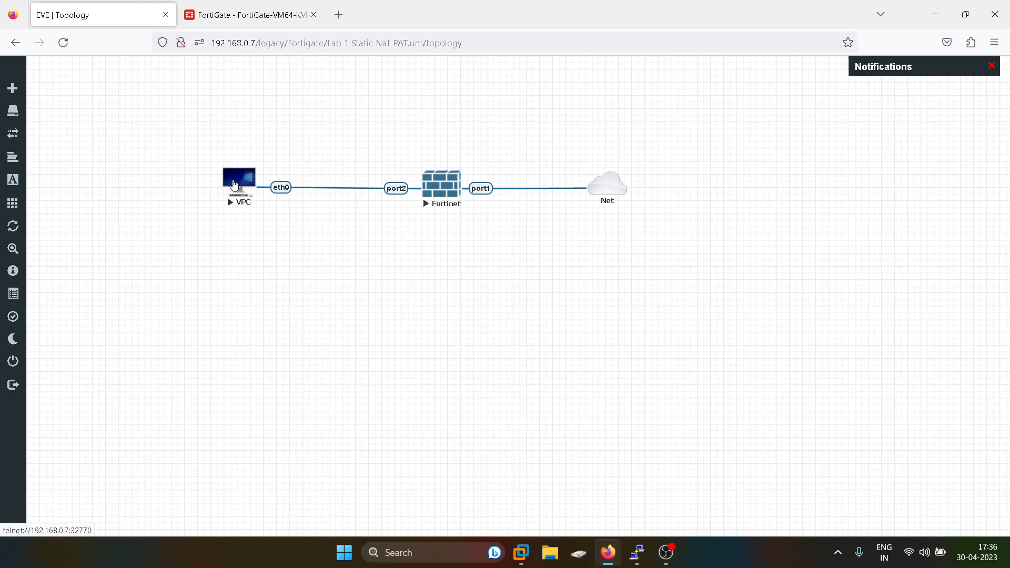
mouse_move(296, 179)
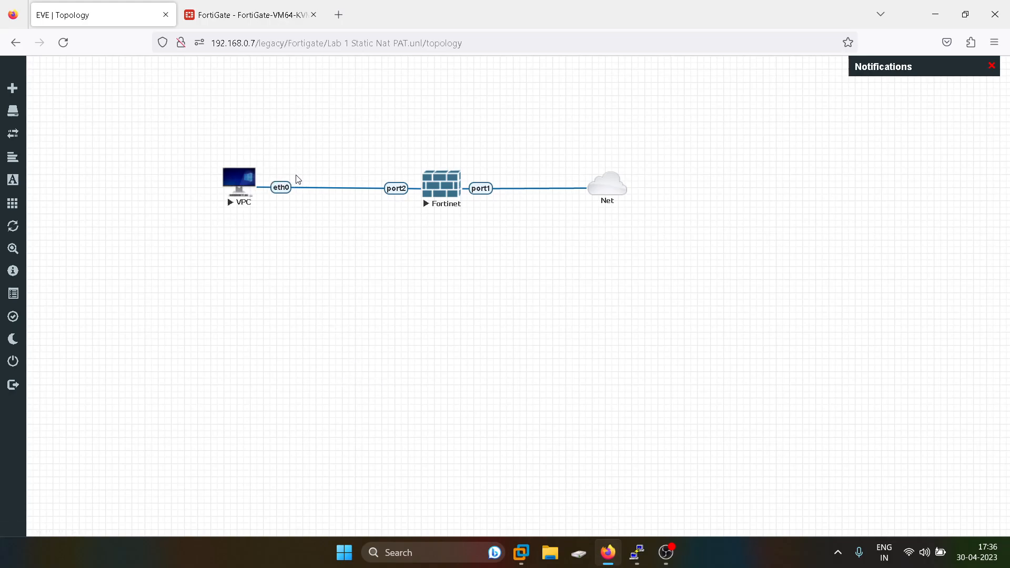
mouse_move(569, 140)
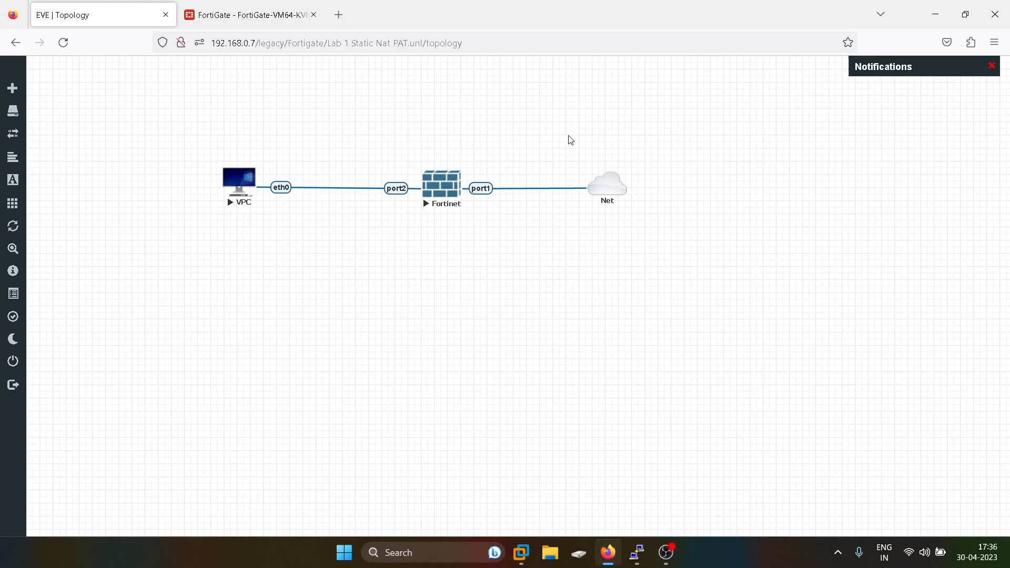
mouse_move(538, 183)
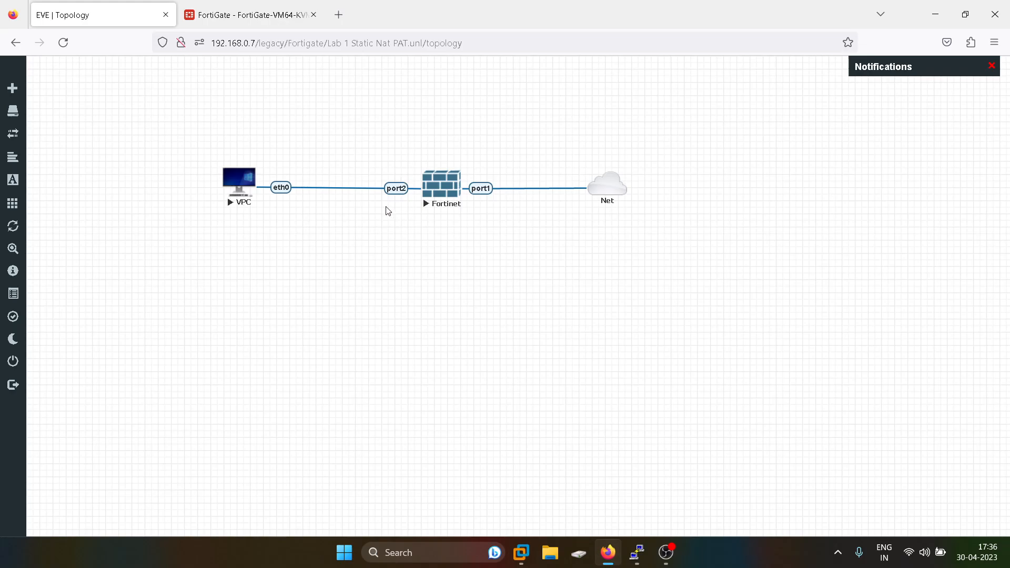
mouse_move(509, 195)
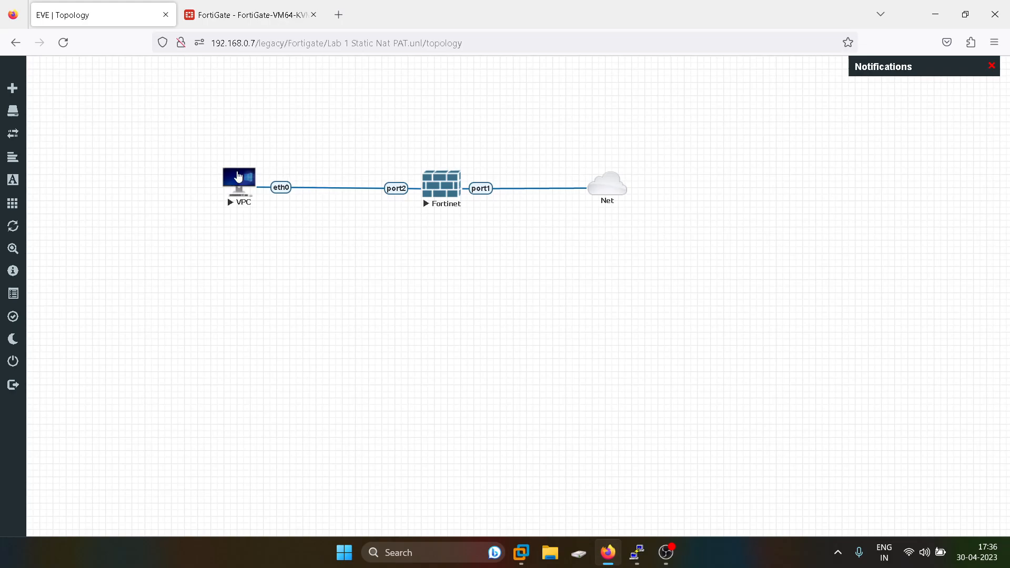
mouse_move(343, 152)
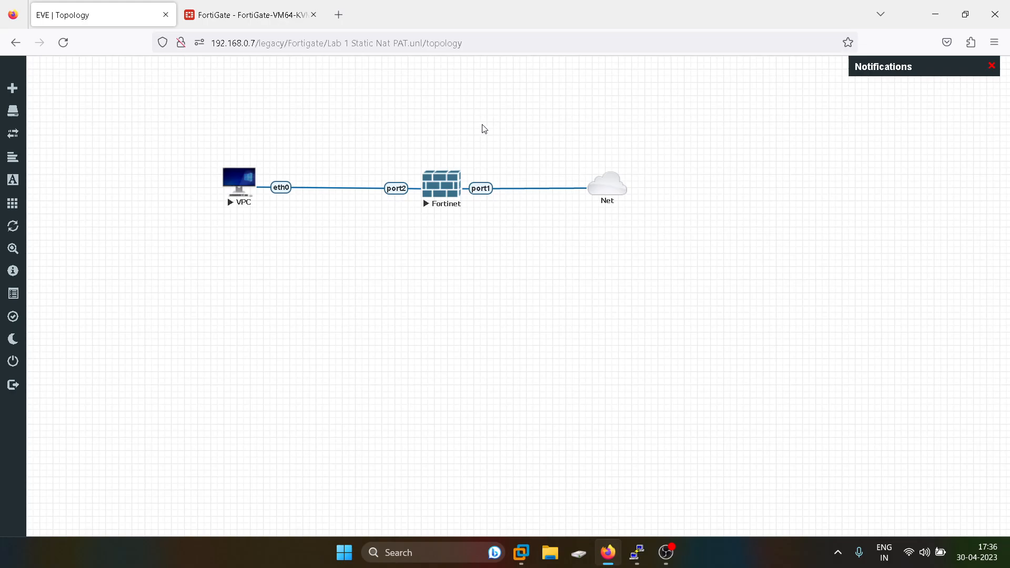
Reach the Network > Interfaces list in the FortiGate web GUI, checking the lab topology on the way.
left_click(249, 14)
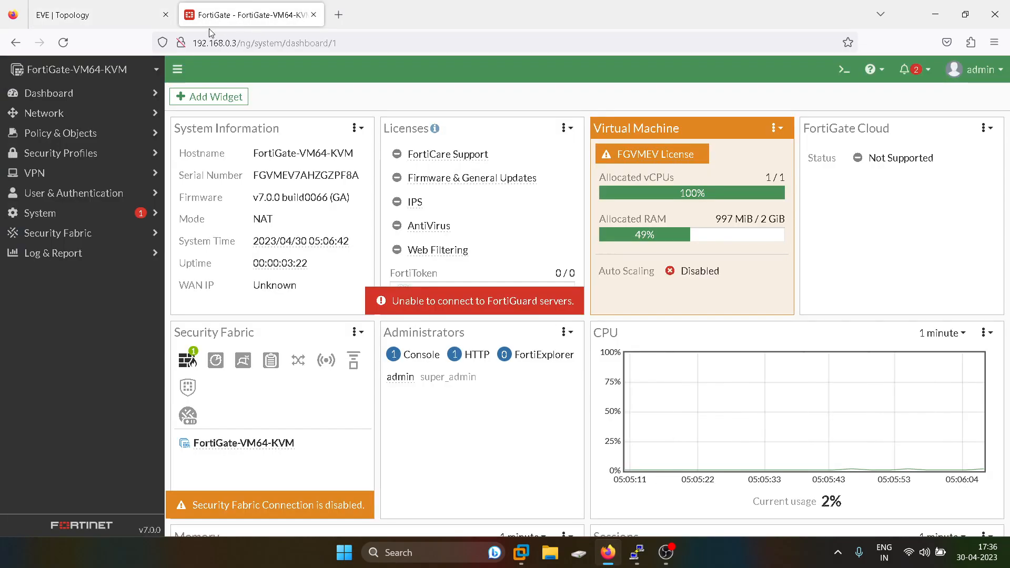
left_click(49, 92)
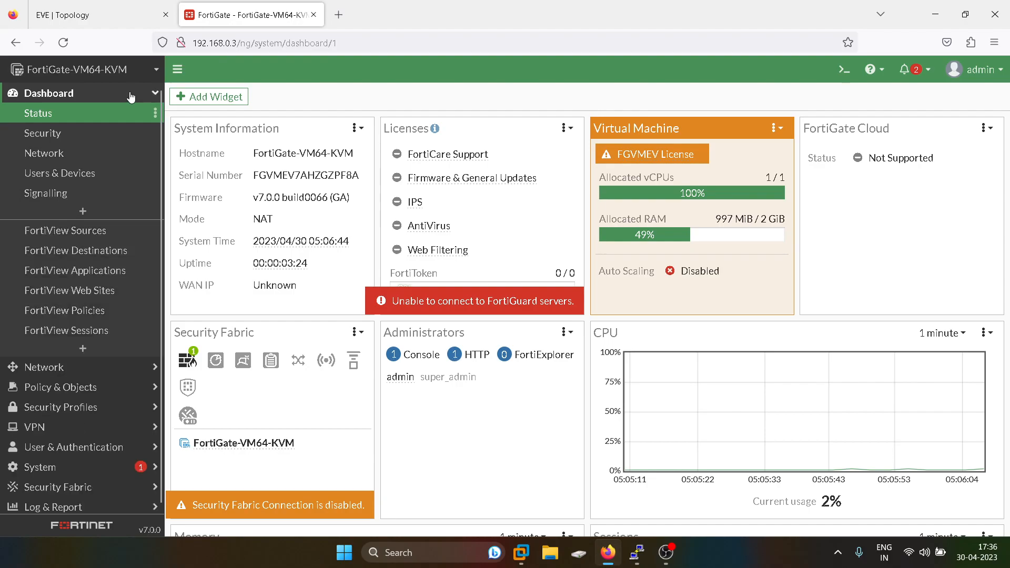
left_click(100, 14)
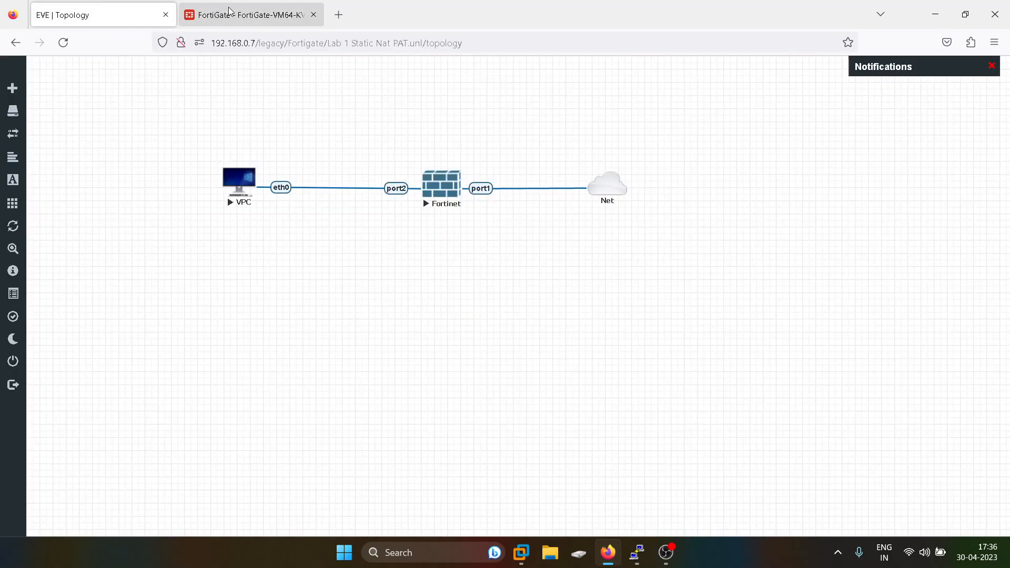
left_click(250, 14)
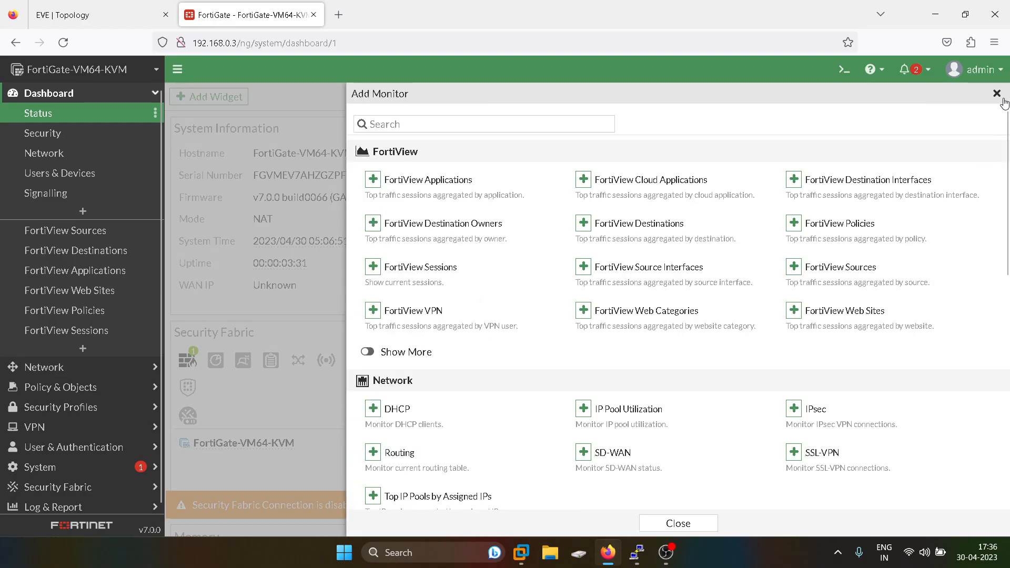
left_click(1000, 93)
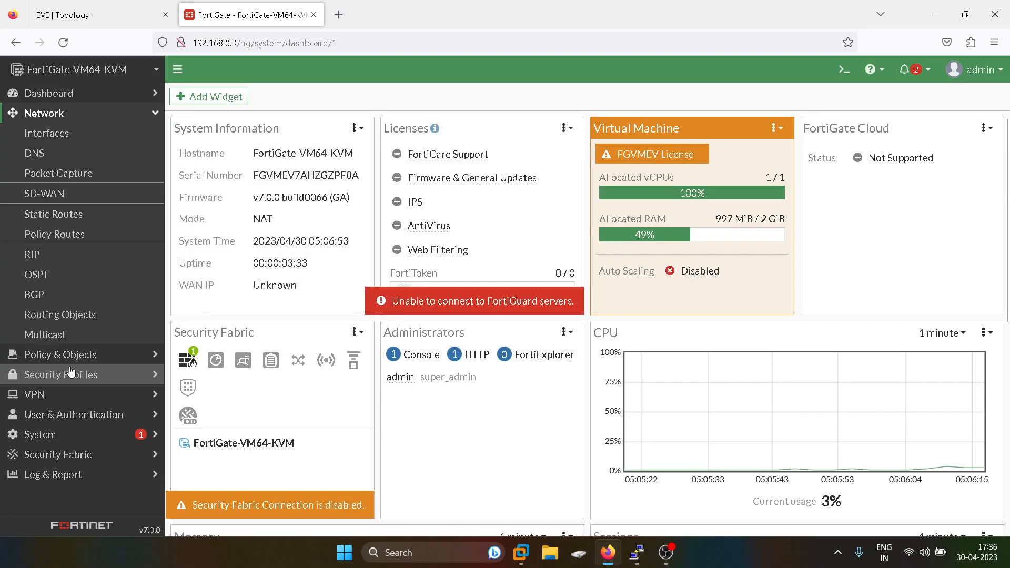
left_click(48, 134)
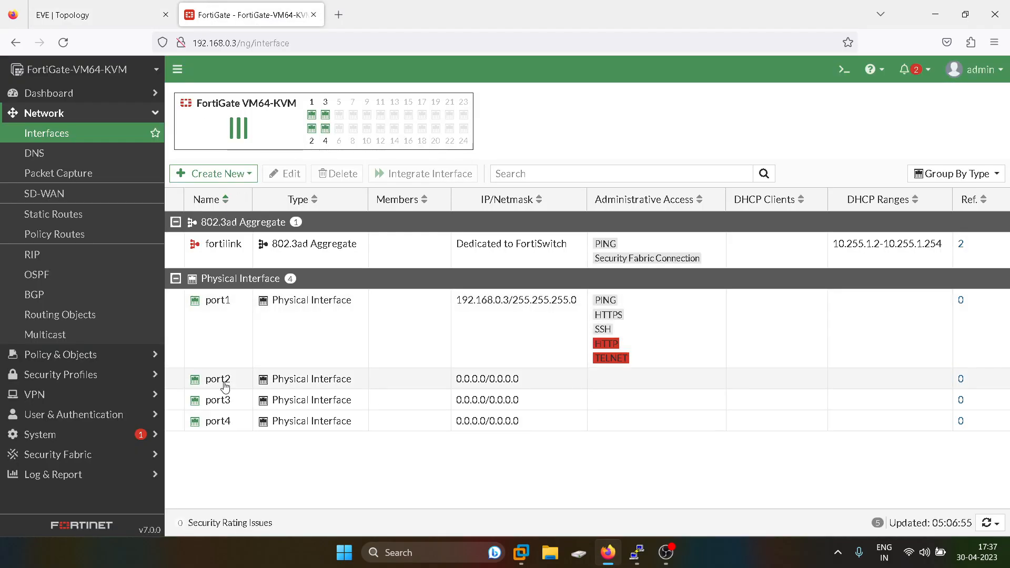
Give port2 the address 10.1.1.1/24 with HTTPS, PING and SSH access and save it.
double_click(218, 379)
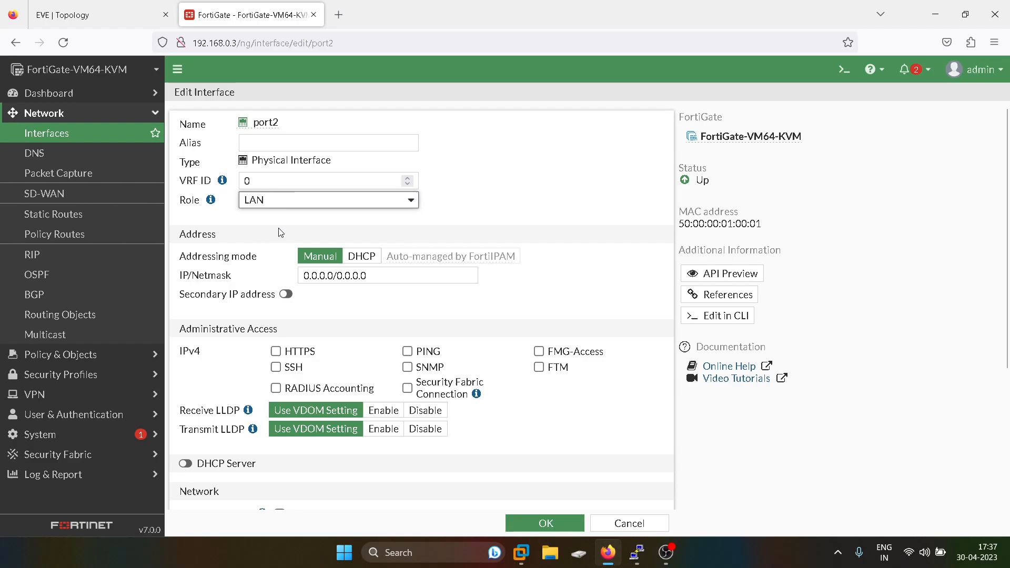
type("1")
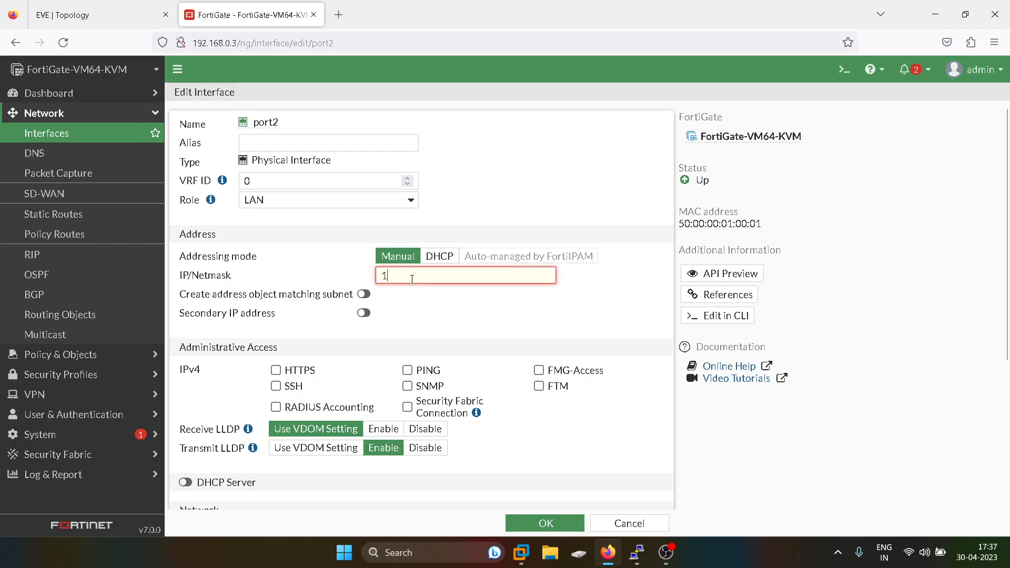
type("0.1.1.1")
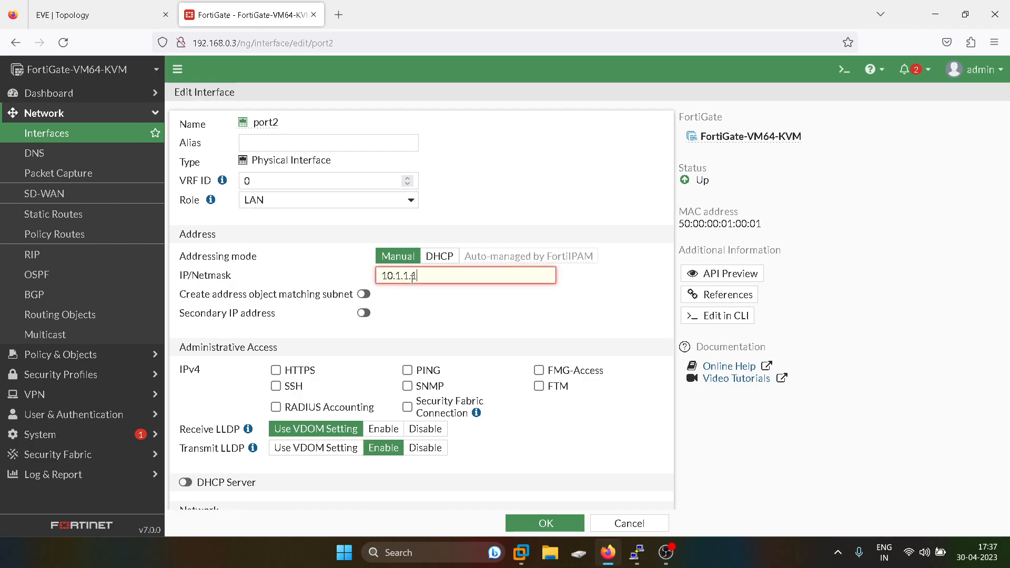
type("/24")
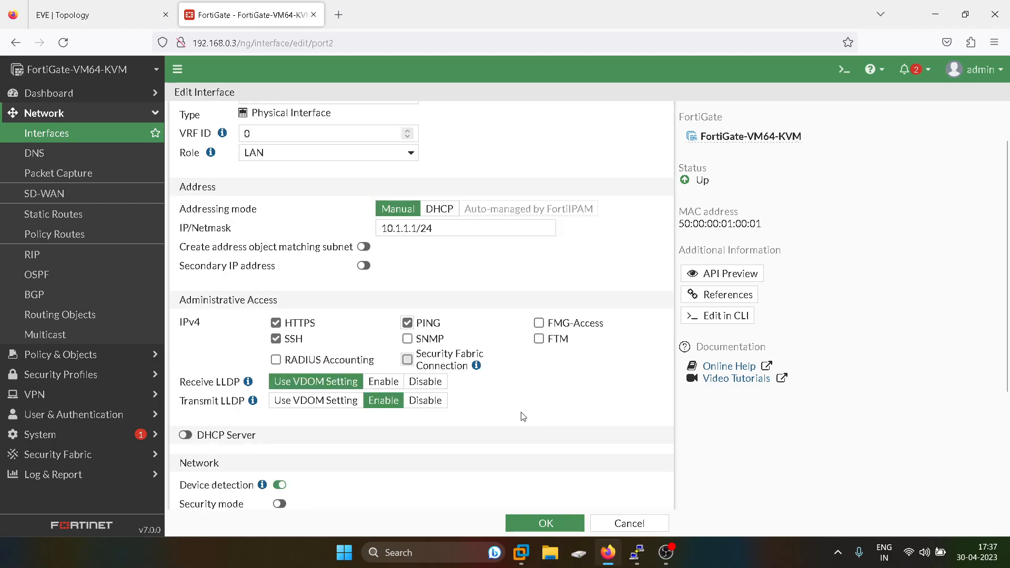
left_click(543, 523)
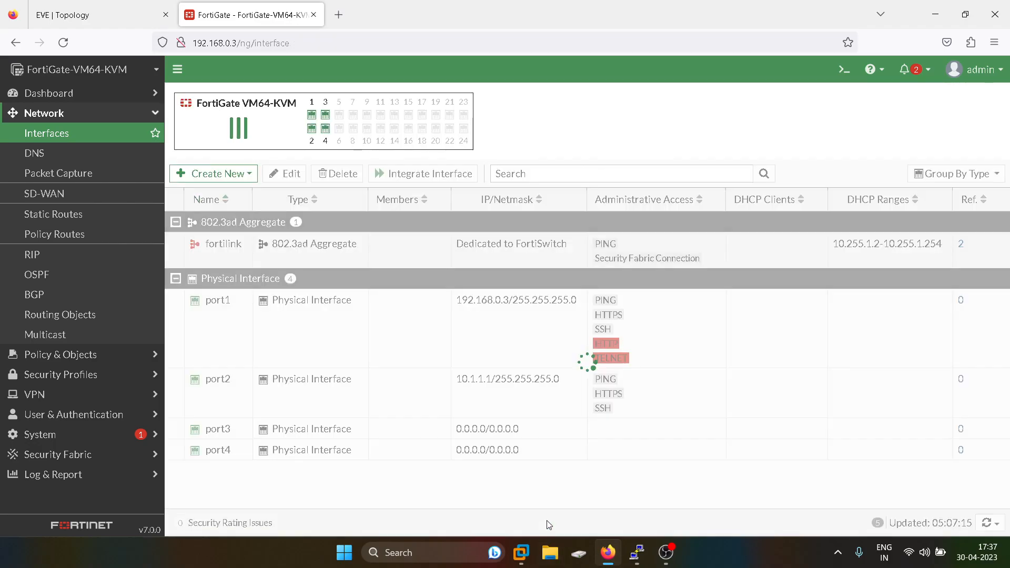
left_click(44, 112)
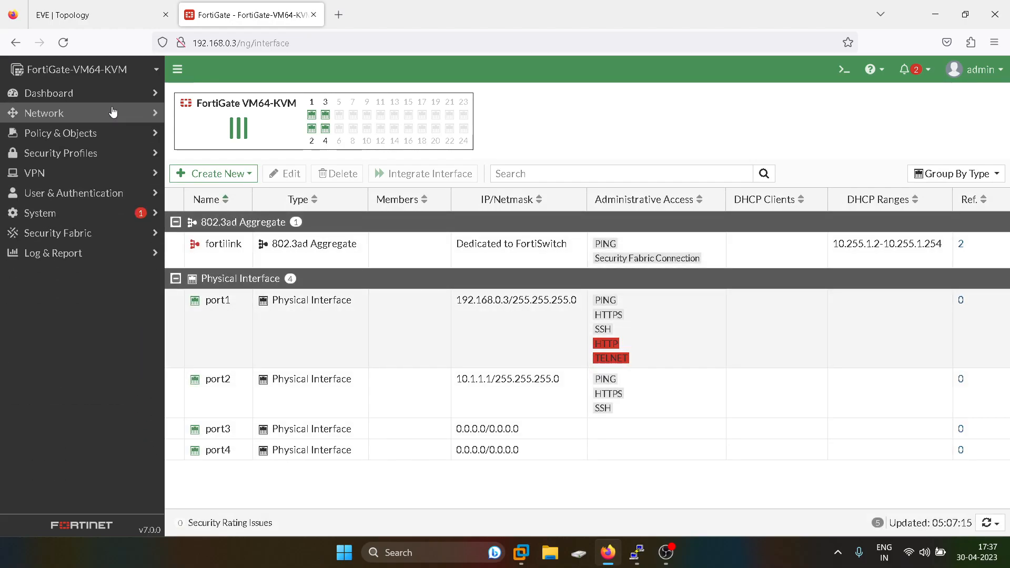
Start a new firewall policy named LAN_WAN with incoming port2 and outgoing port1.
left_click(60, 133)
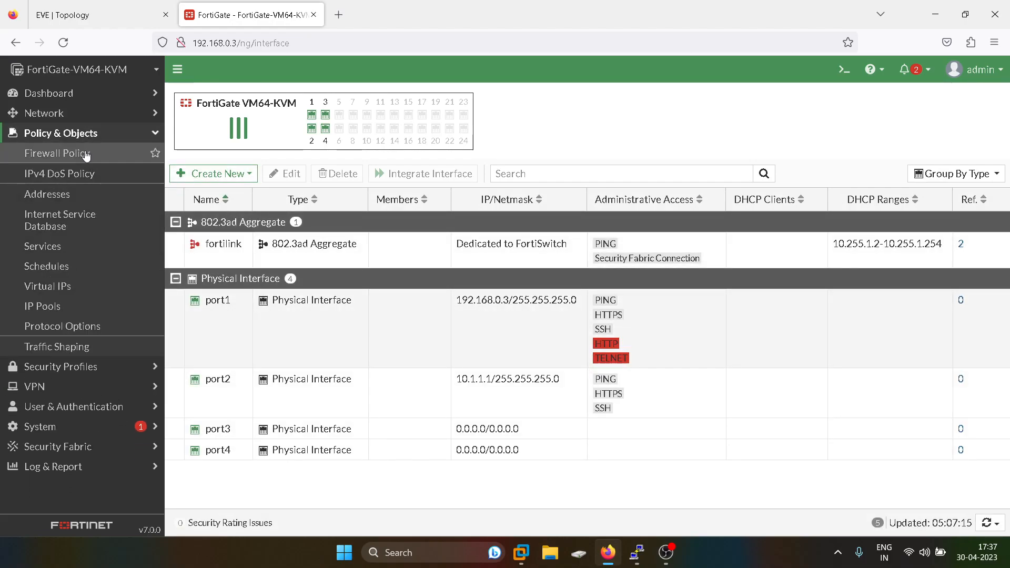
left_click(57, 154)
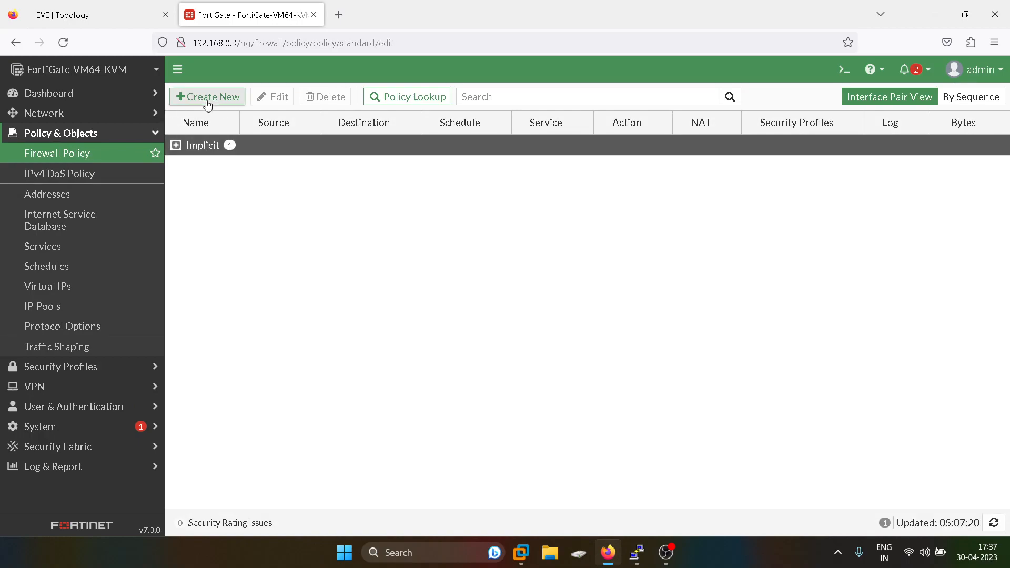
left_click(207, 97)
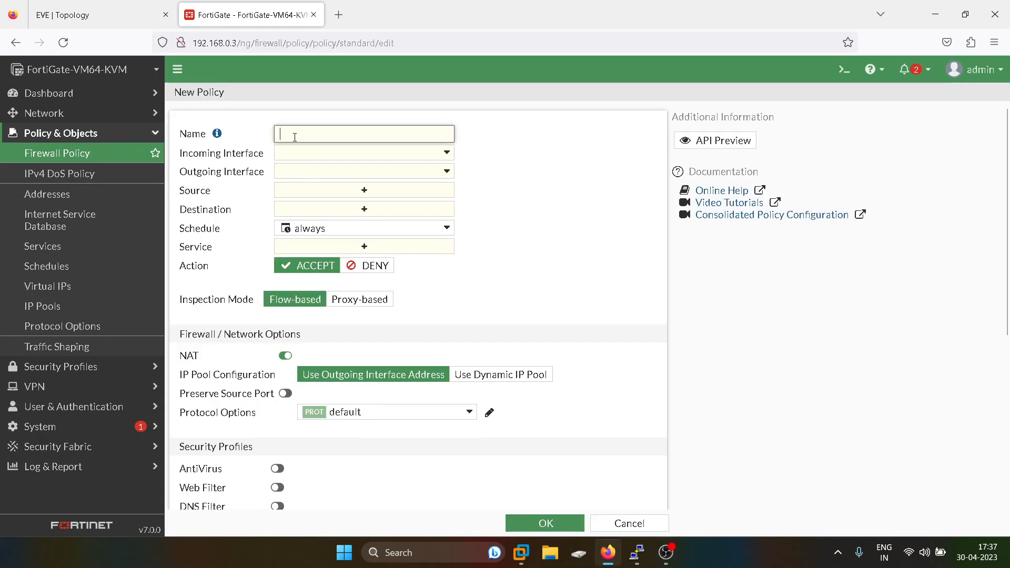
type("LAN_WAN")
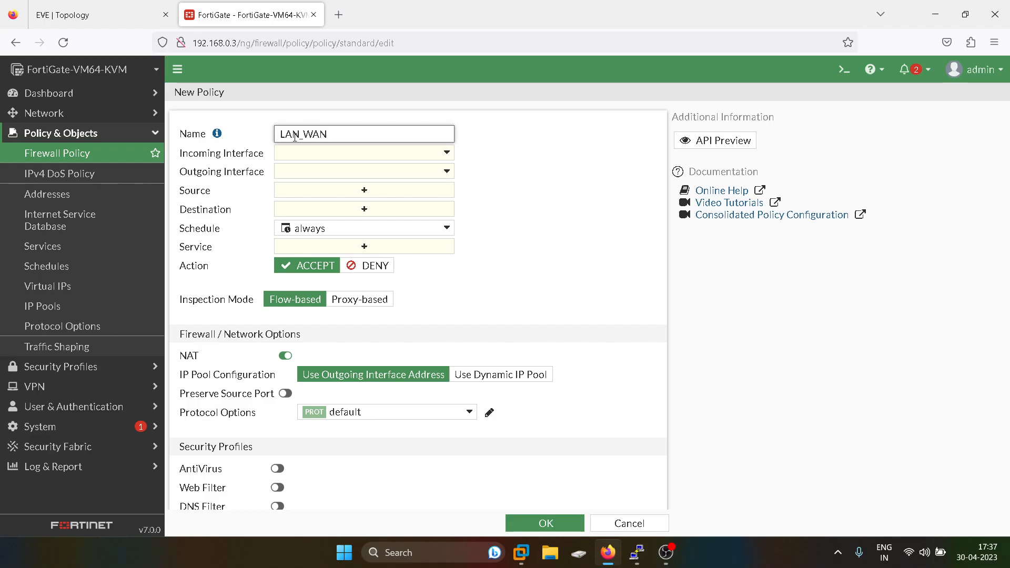
left_click(363, 153)
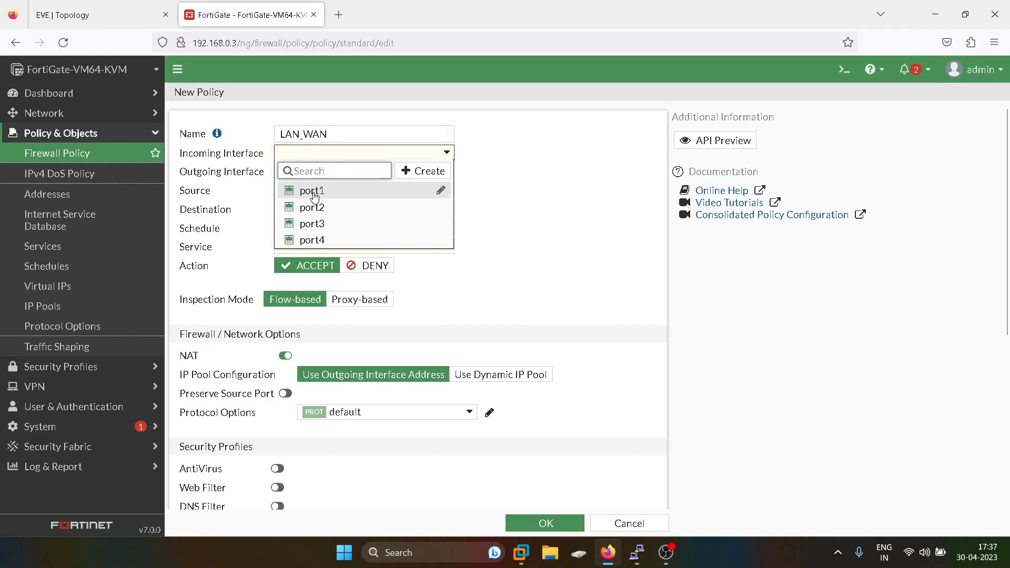
left_click(97, 14)
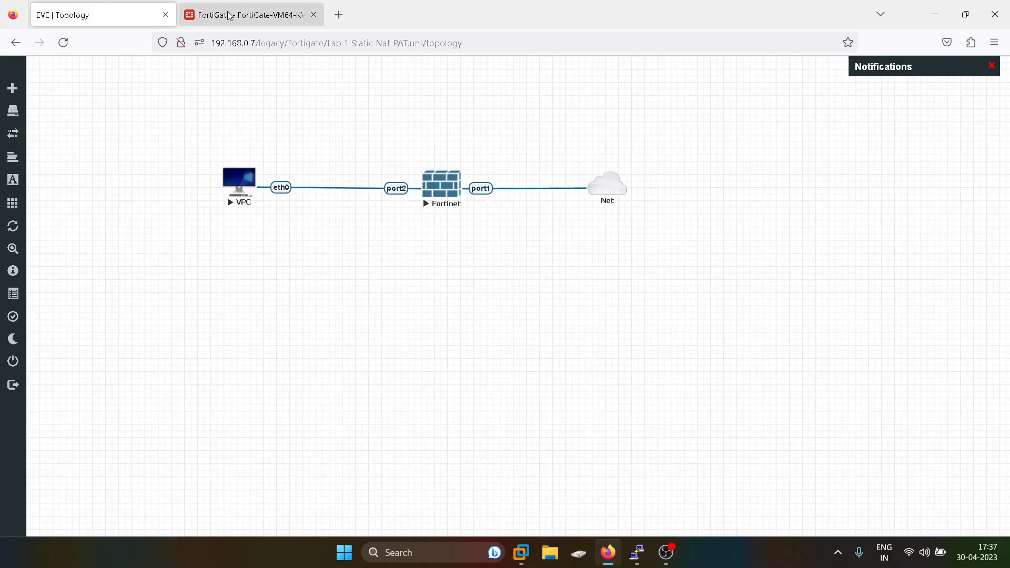
left_click(248, 14)
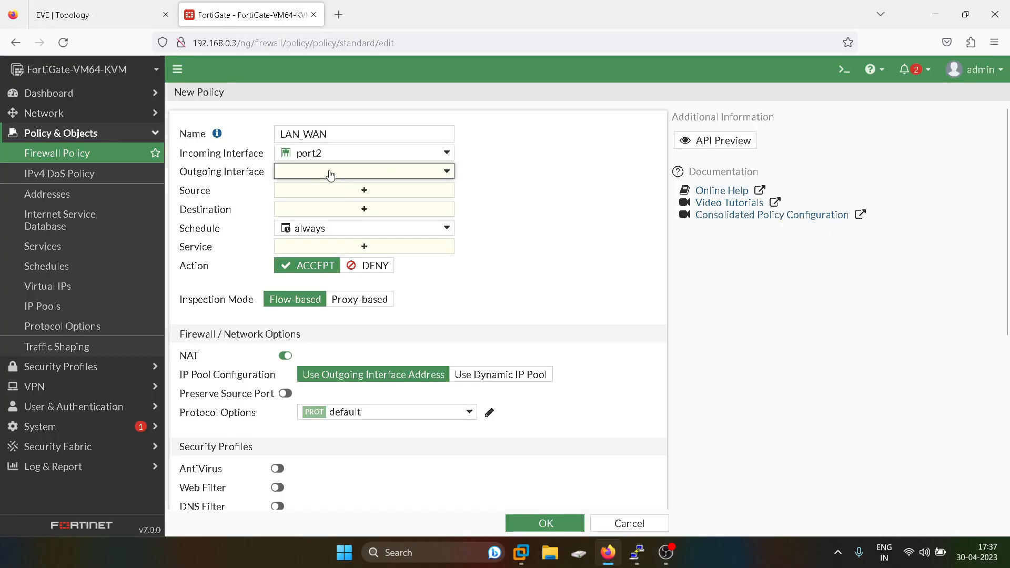
left_click(362, 189)
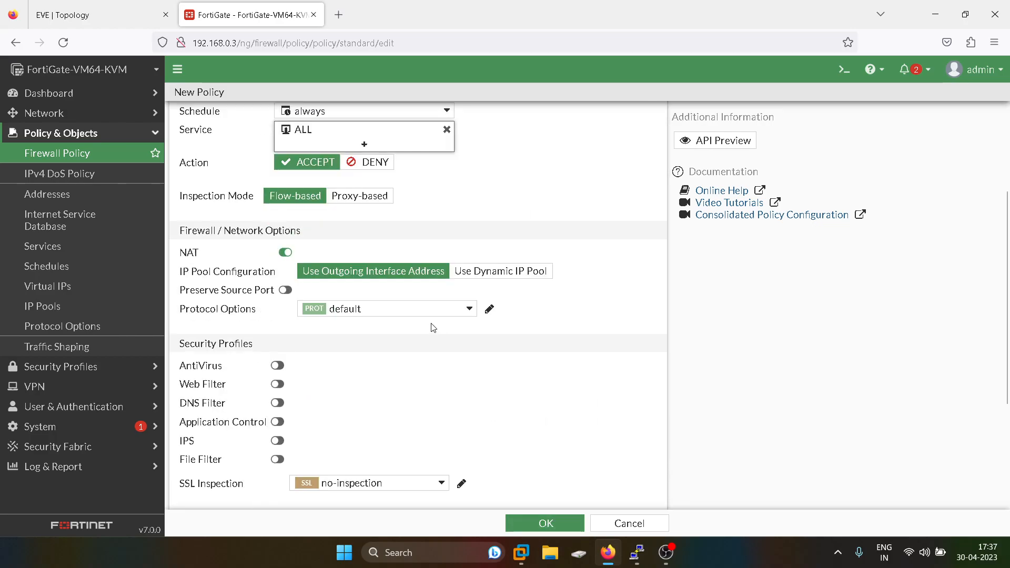
mouse_move(431, 300)
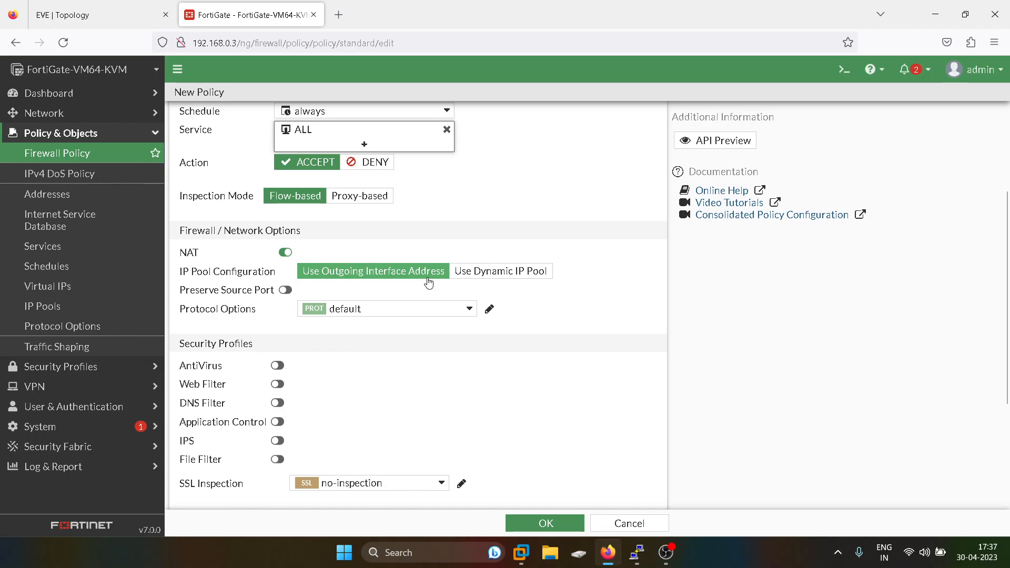
mouse_move(430, 283)
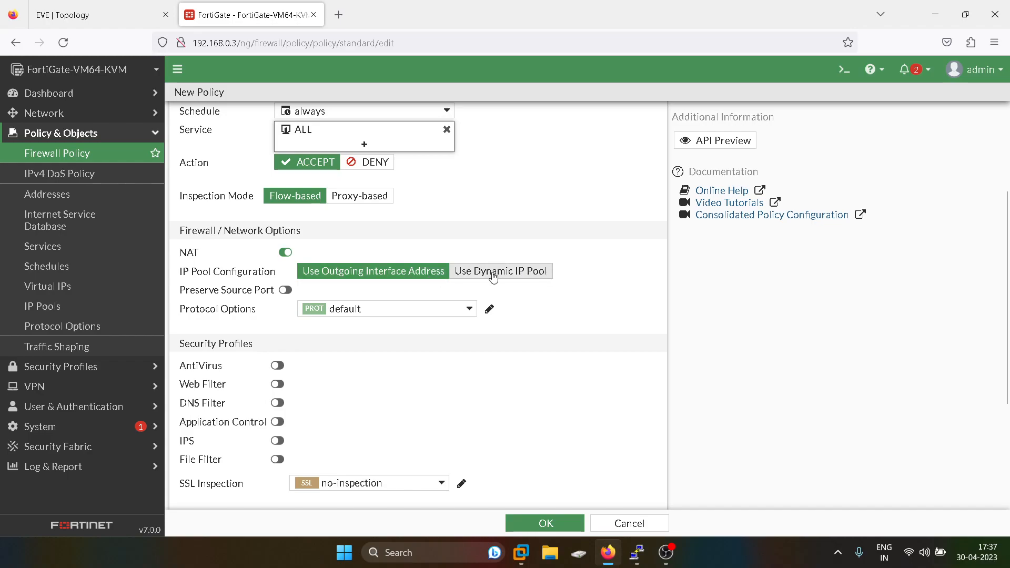
Keep NAT on Use Outgoing Interface Address after trying Dynamic IP Pool, and save the LAN_WAN policy.
left_click(500, 270)
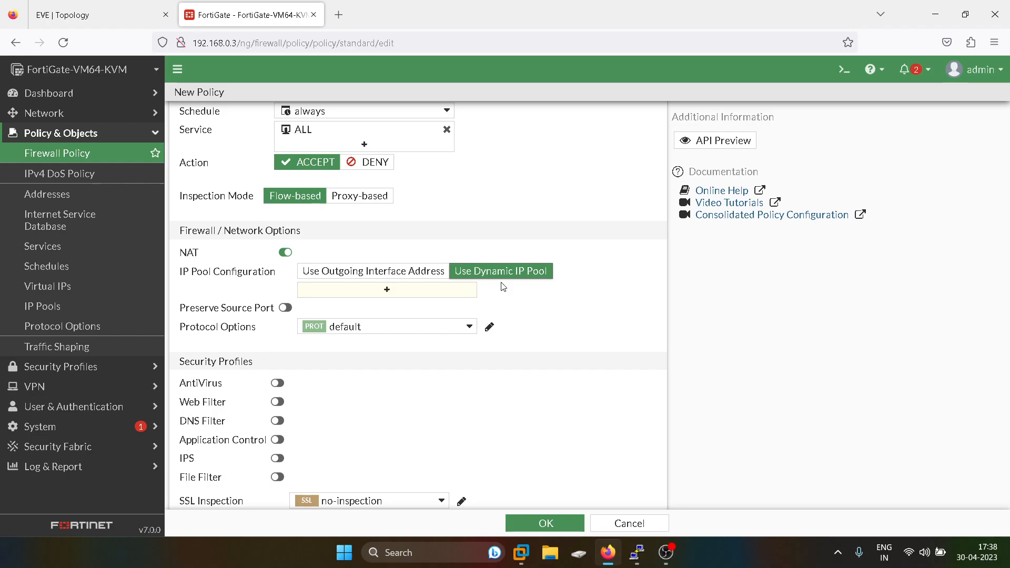
mouse_move(487, 297)
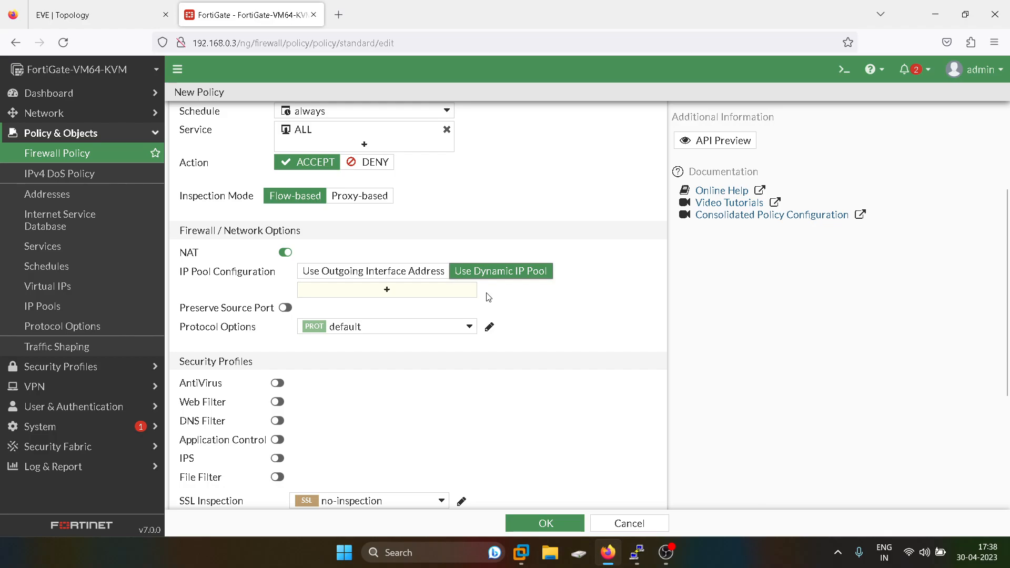
left_click(372, 271)
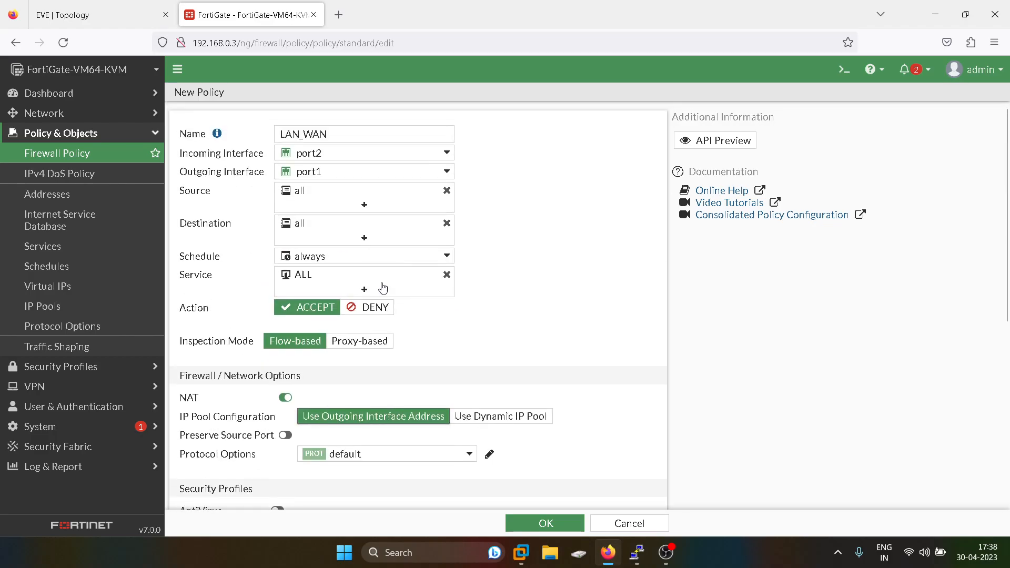
mouse_move(504, 370)
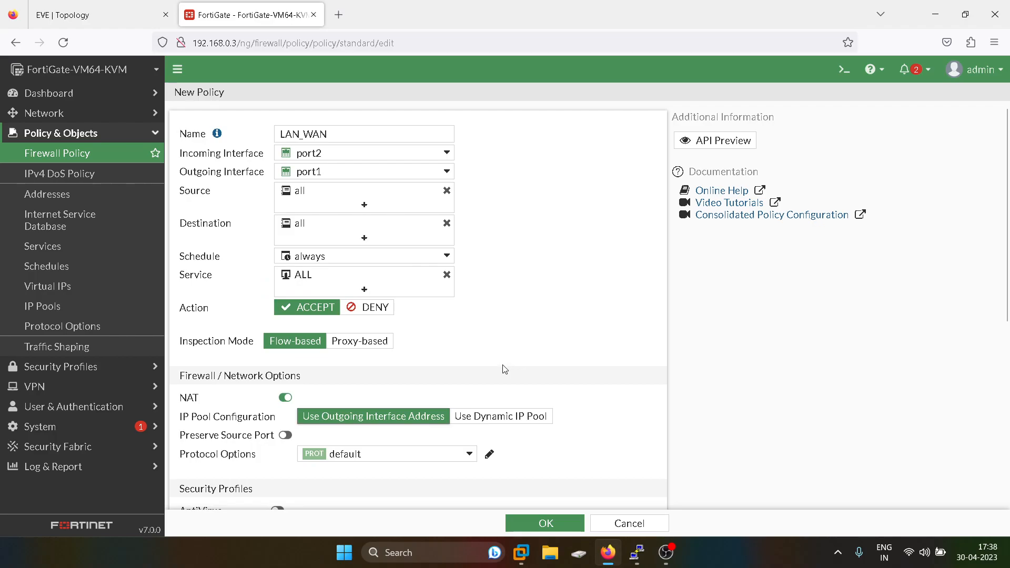
mouse_move(368, 427)
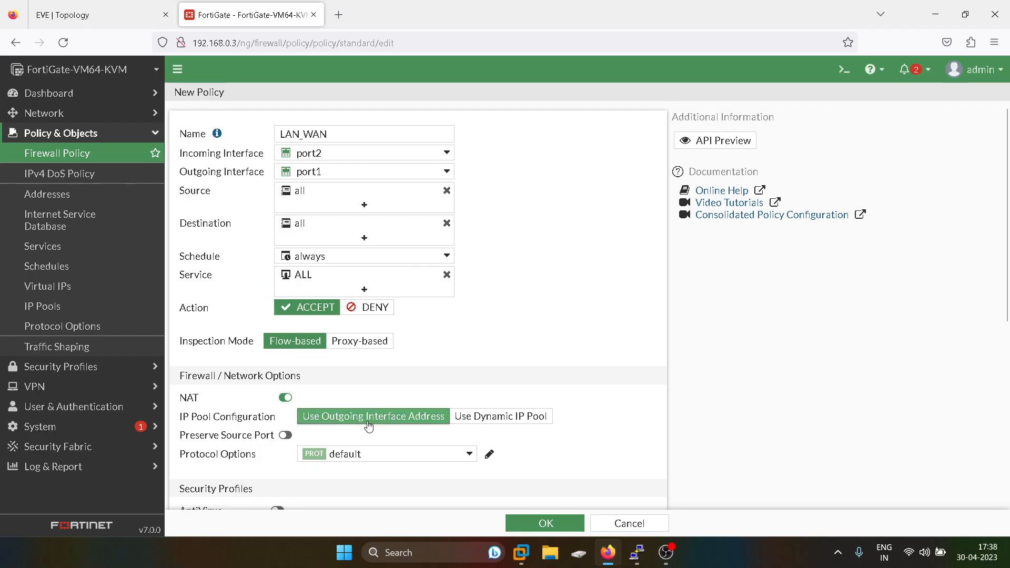
scroll("down", 3)
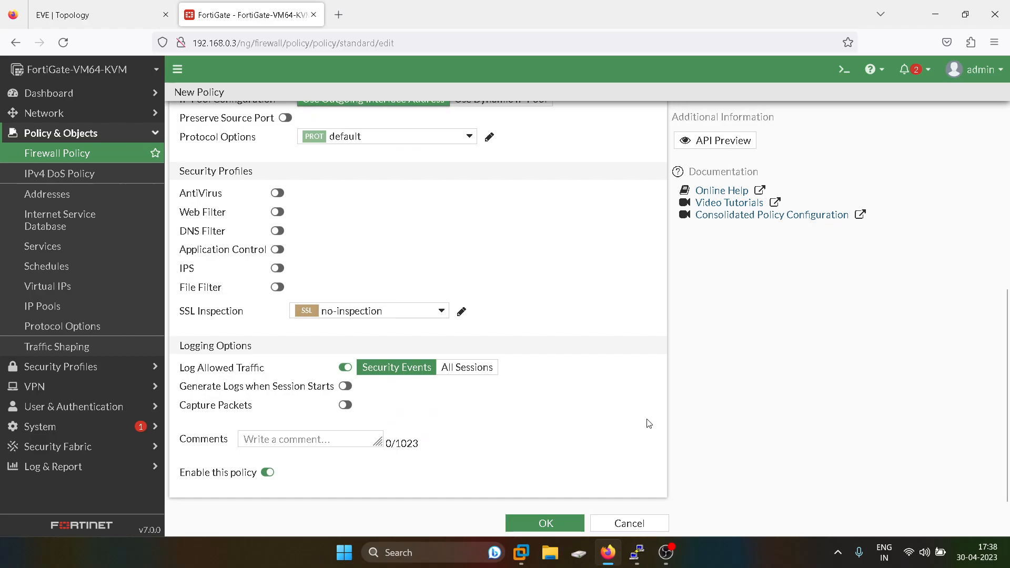
left_click(544, 522)
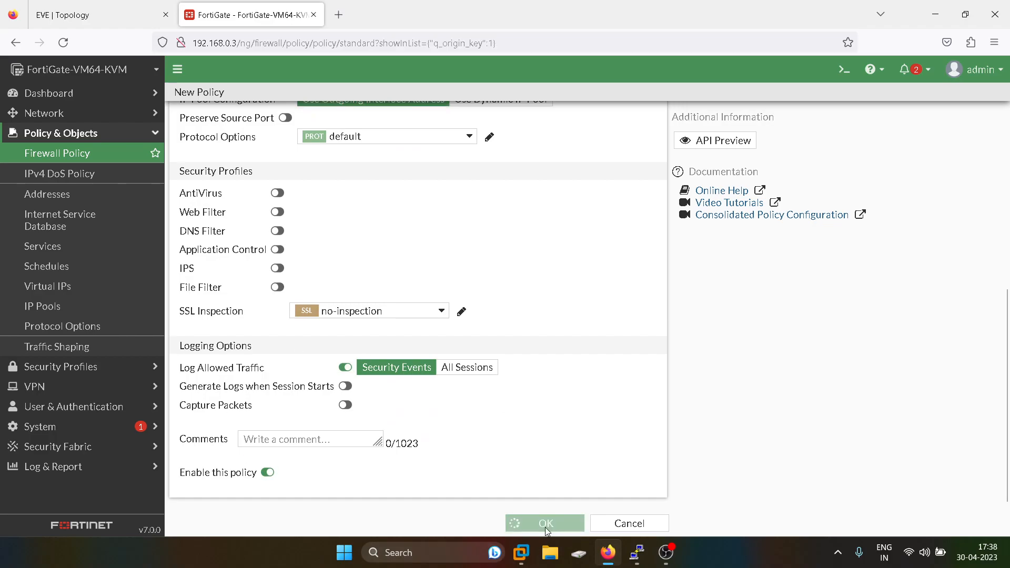
Start a second policy named WAN-LAN with incoming interface port1.
left_click(544, 522)
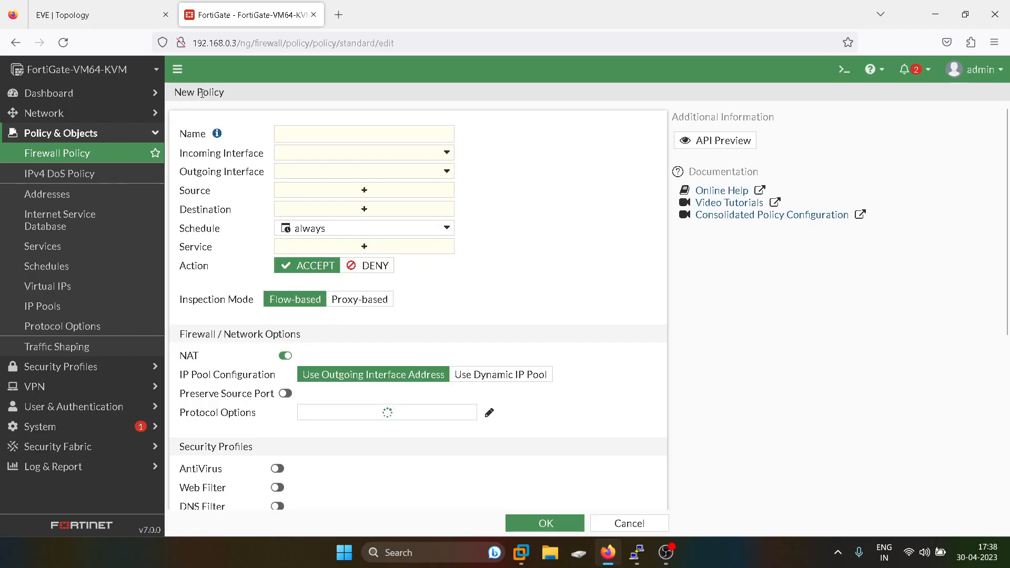
left_click(363, 133)
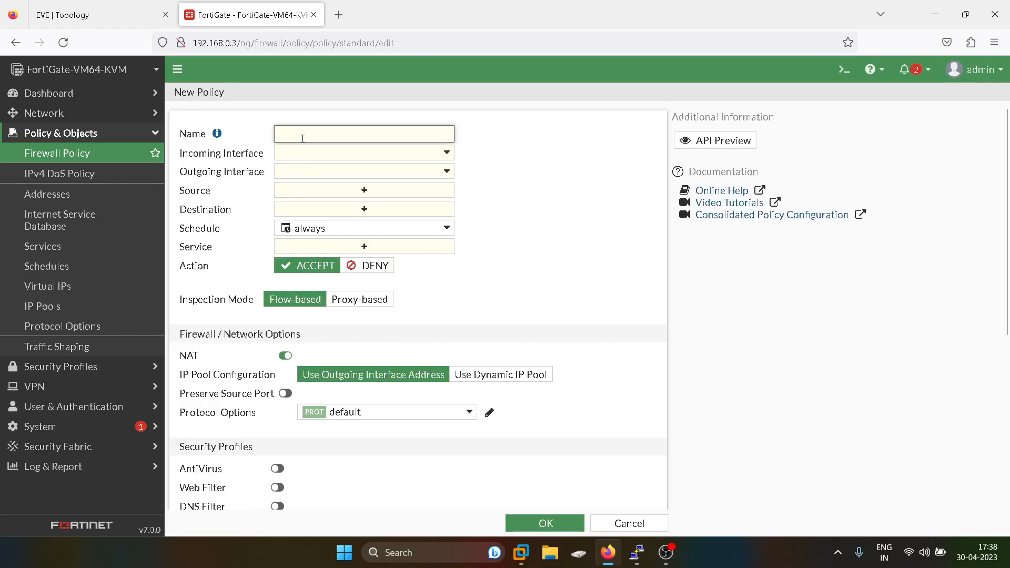
type("WAN")
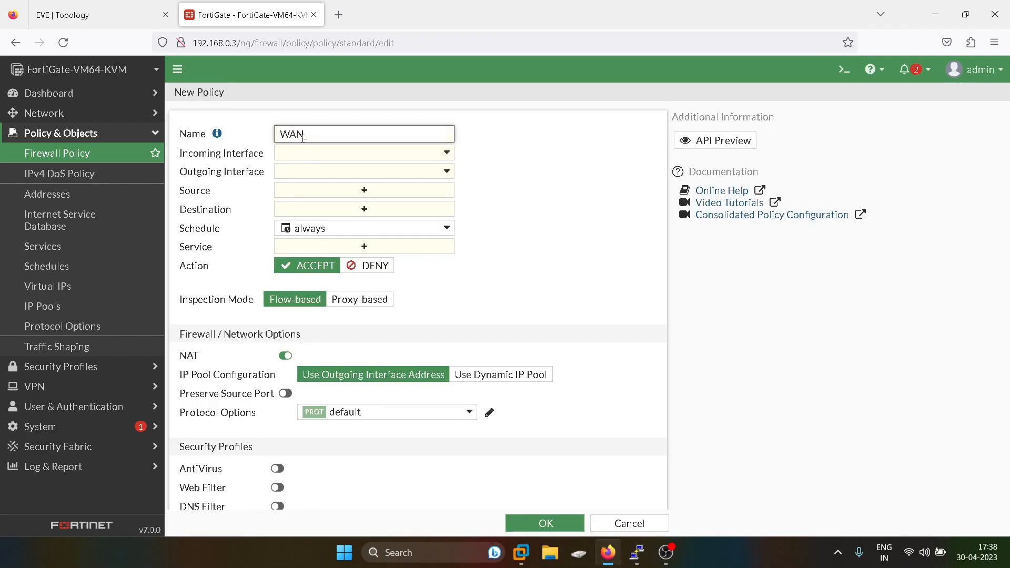
type("-LAN")
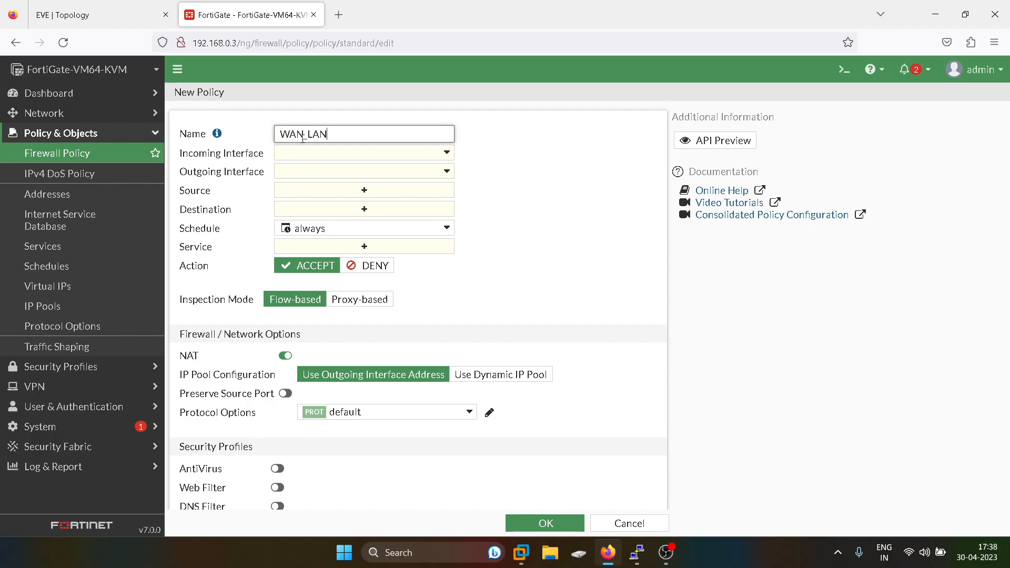
left_click(363, 153)
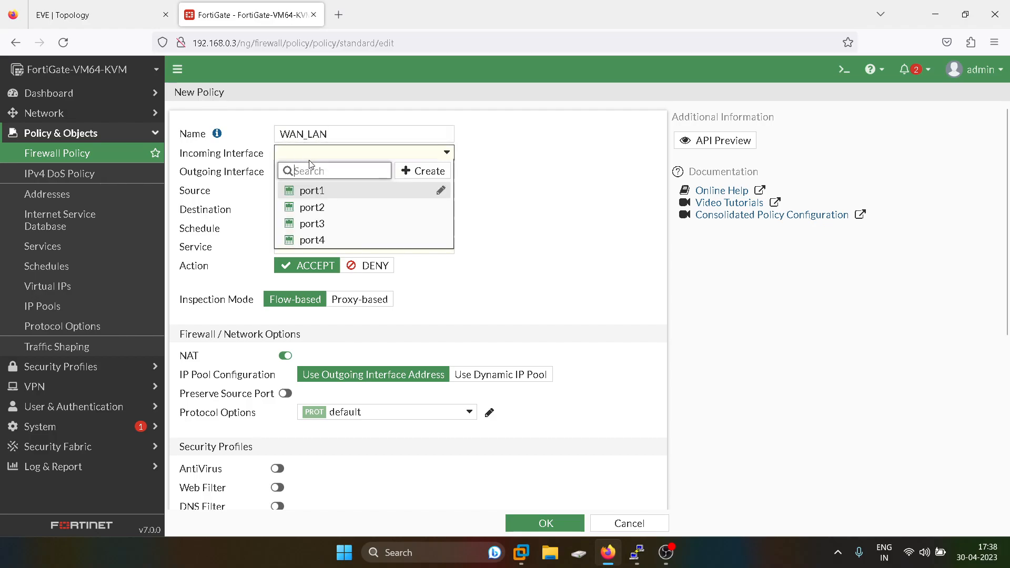
left_click(311, 190)
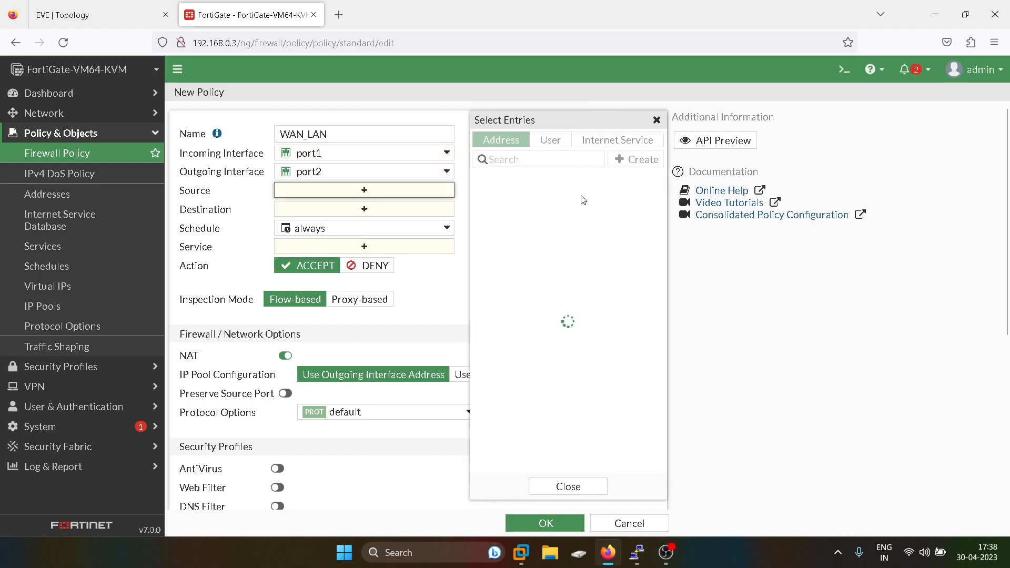
Set source all, destination all and service ALL for the WAN_LAN policy.
left_click(498, 197)
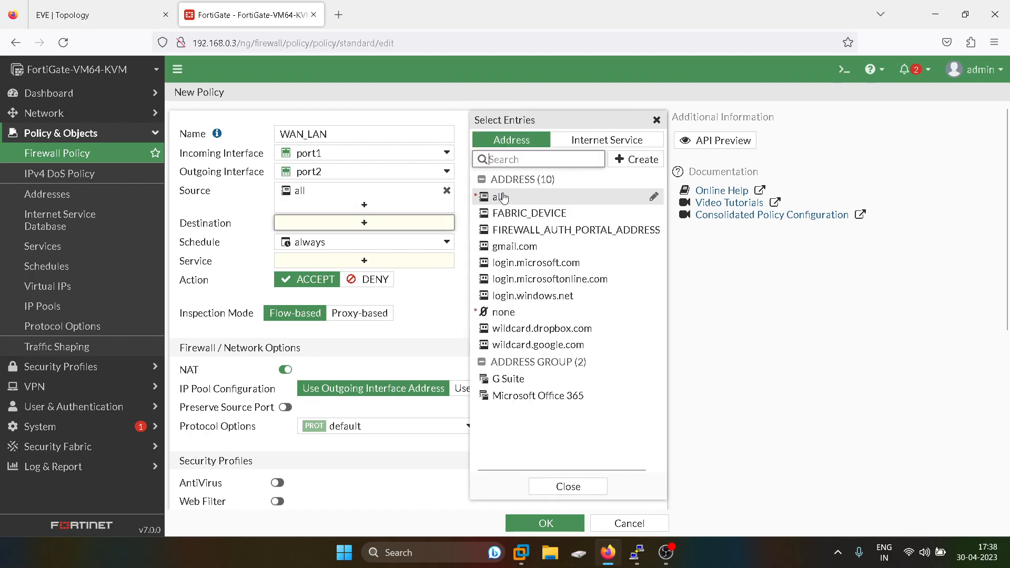
left_click(500, 197)
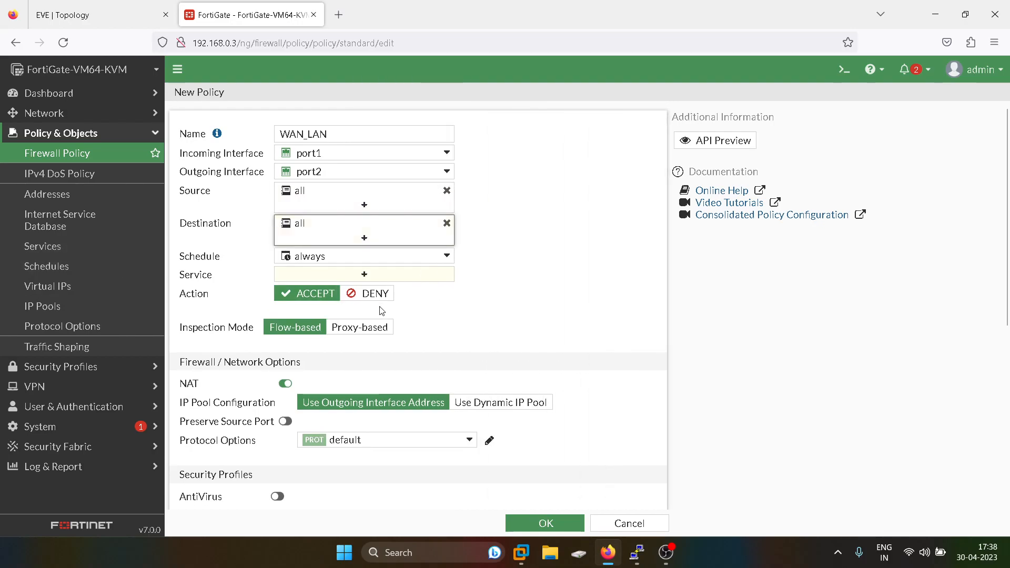
left_click(364, 275)
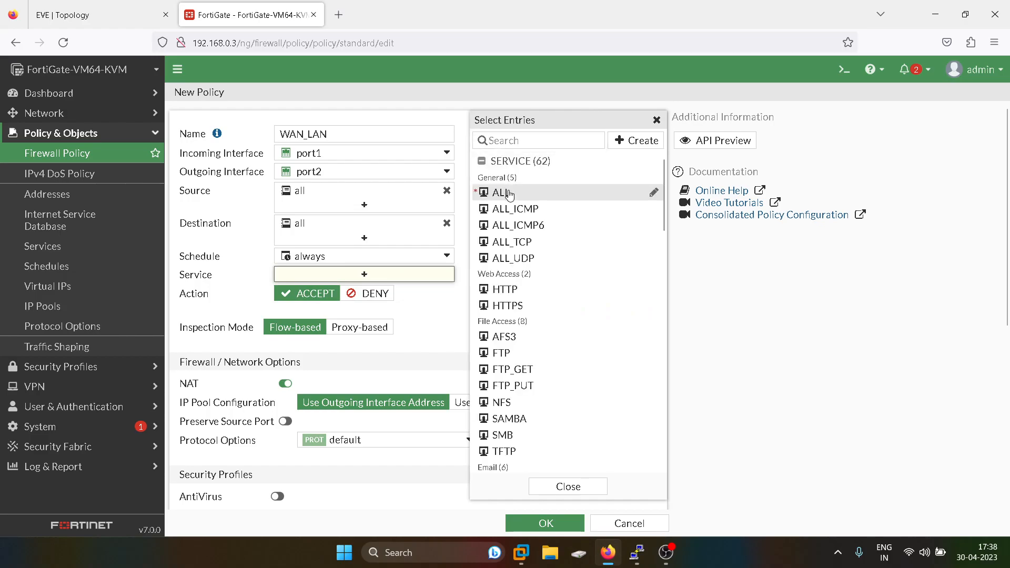
left_click(499, 191)
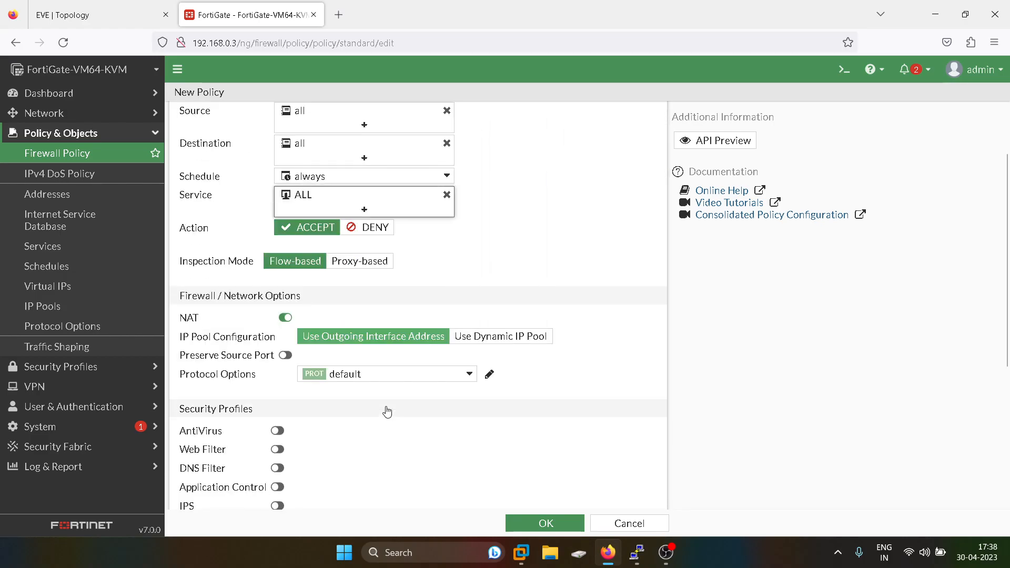
Disable NAT on the WAN_LAN policy and save it alongside LAN_WAN.
left_click(100, 13)
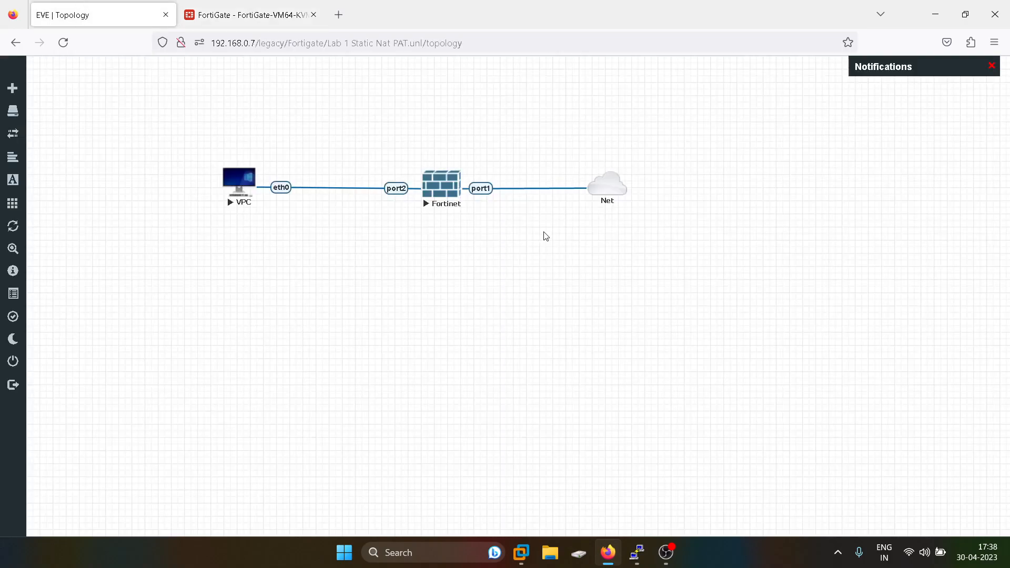
mouse_move(557, 219)
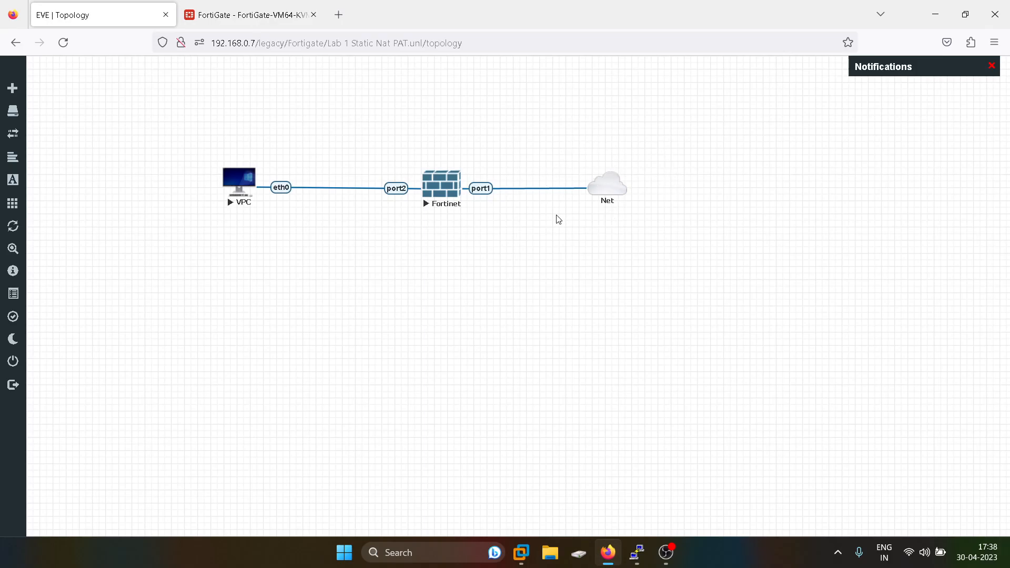
mouse_move(298, 171)
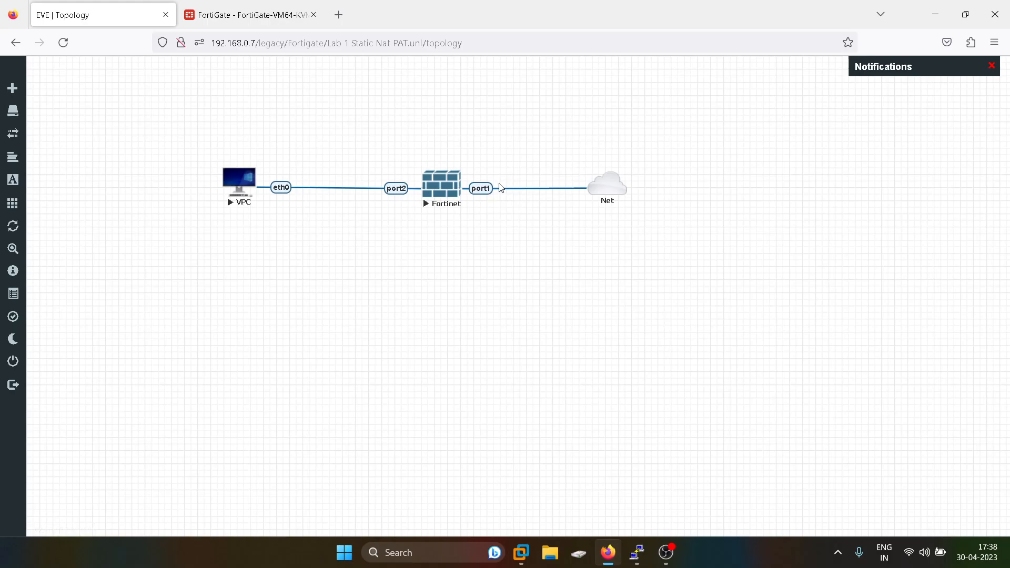
left_click(250, 15)
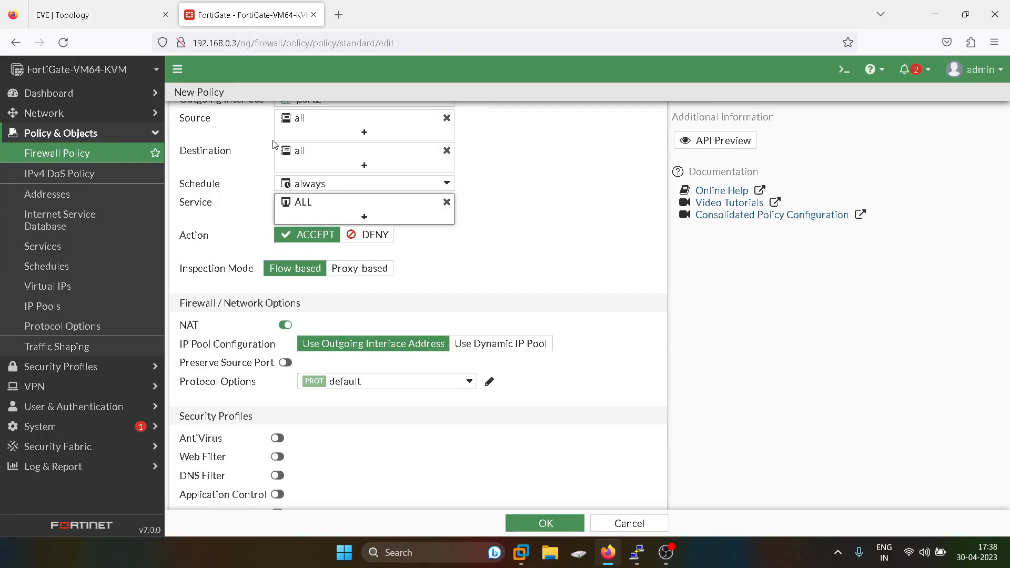
left_click(285, 325)
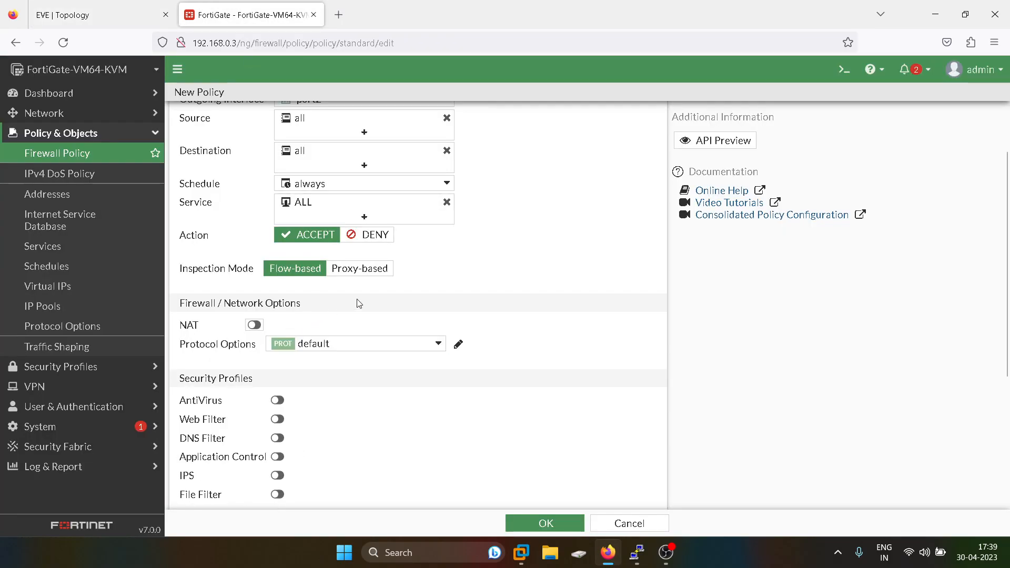
left_click(97, 14)
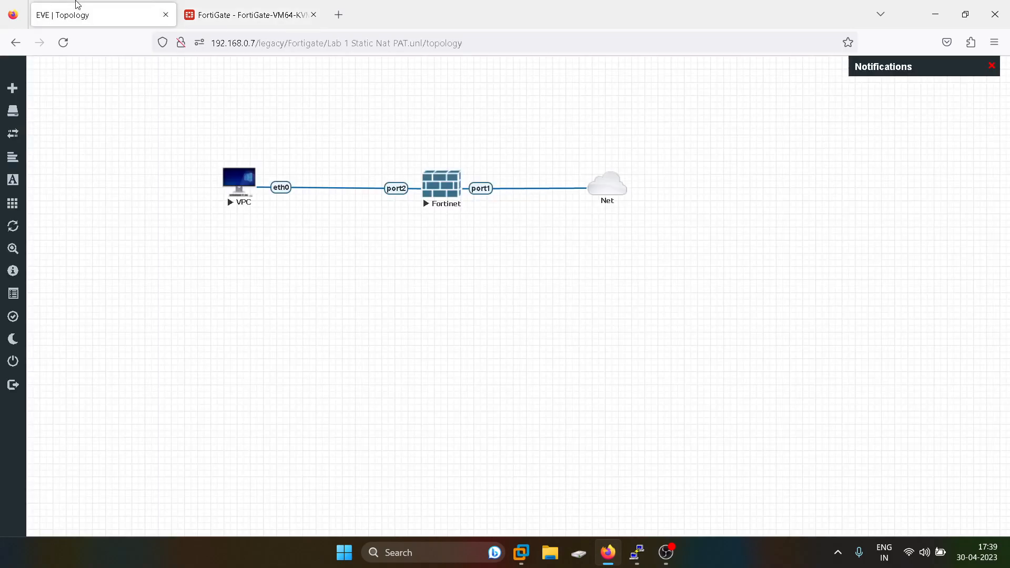
mouse_move(311, 208)
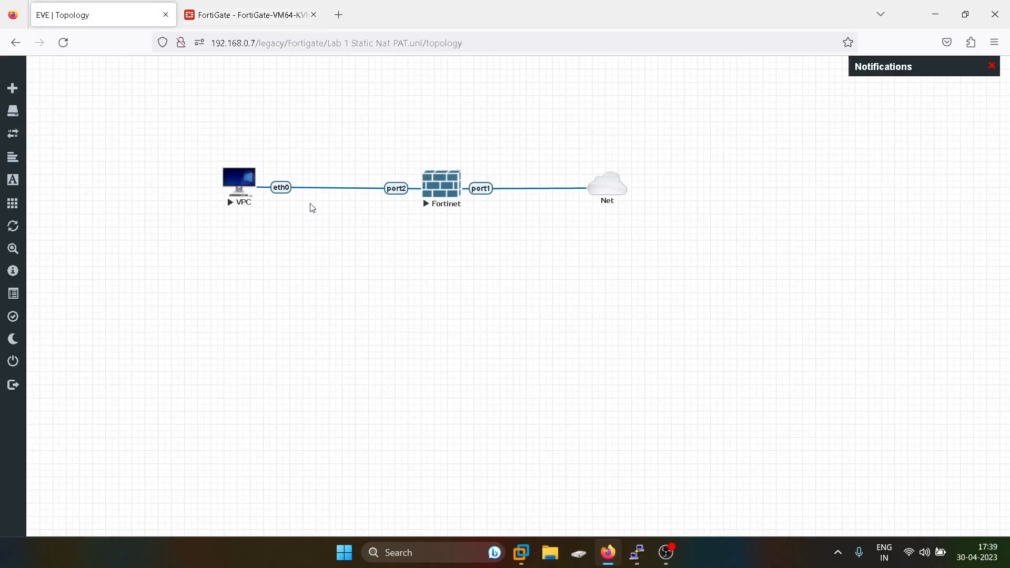
left_click(250, 15)
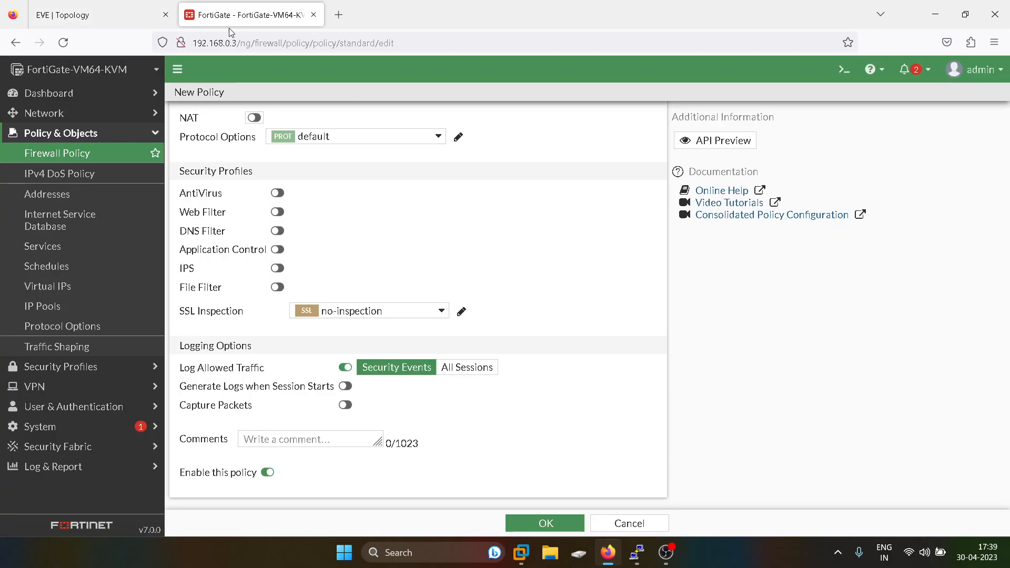
left_click(544, 522)
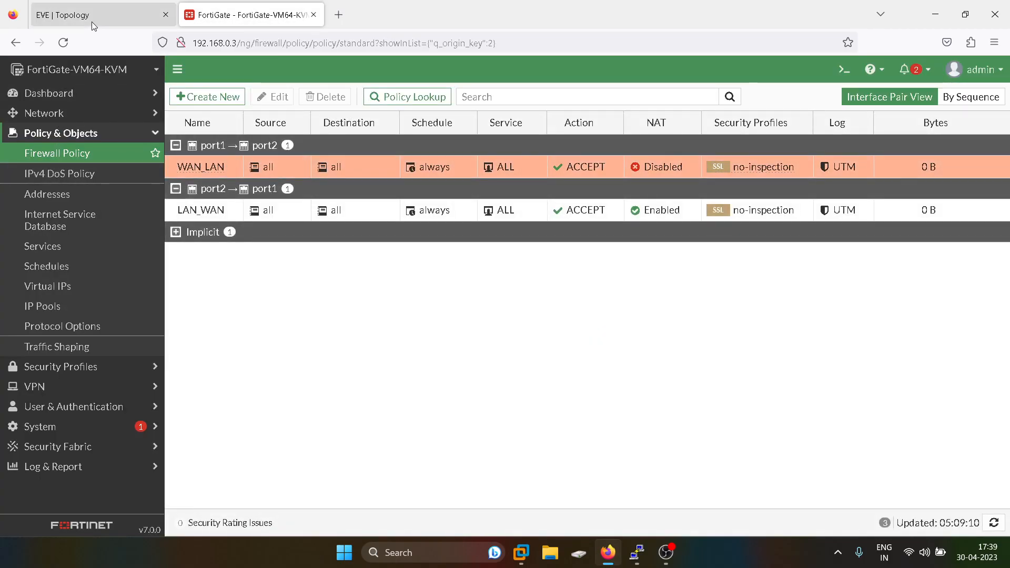
Run a continuous ping 8.8.8.8 from the VPC console and put the console away.
left_click(97, 13)
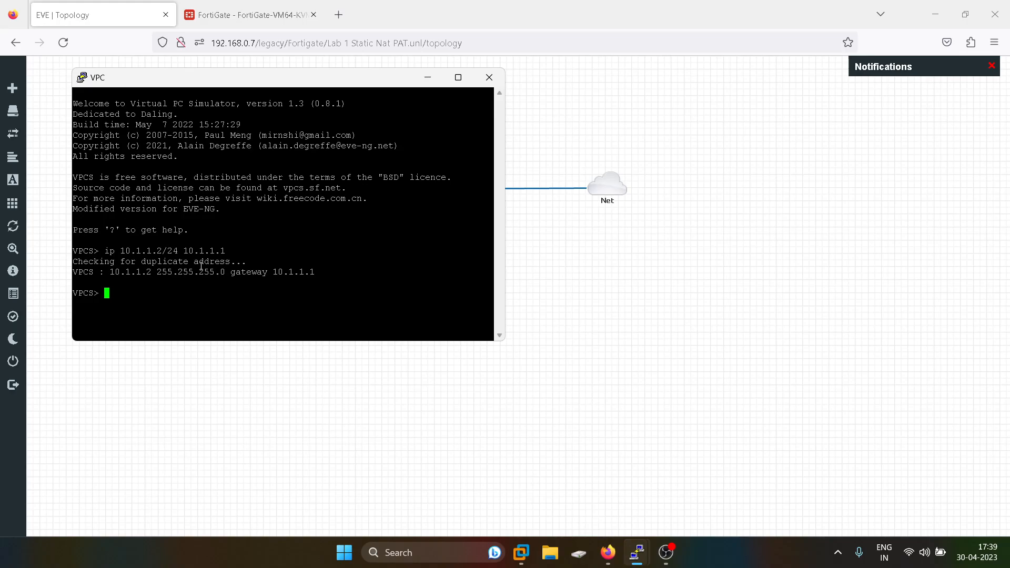
type("ping")
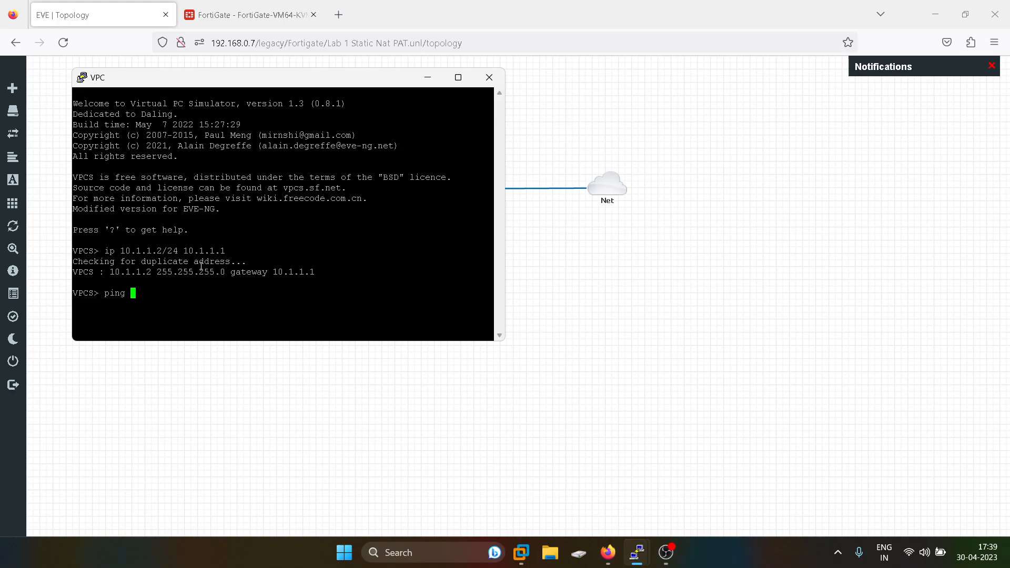
type("8.8.8.8 -t")
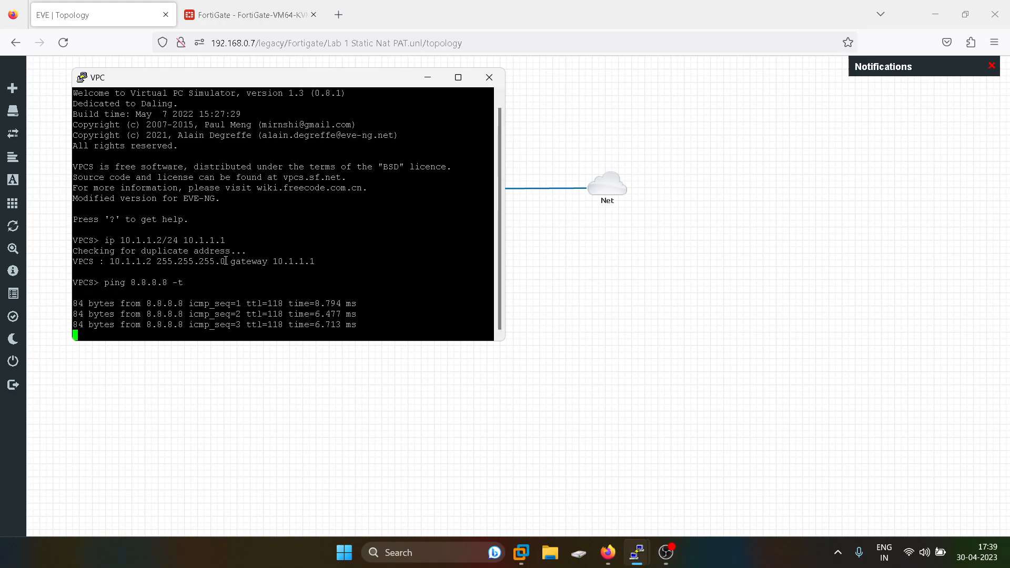
left_click(488, 77)
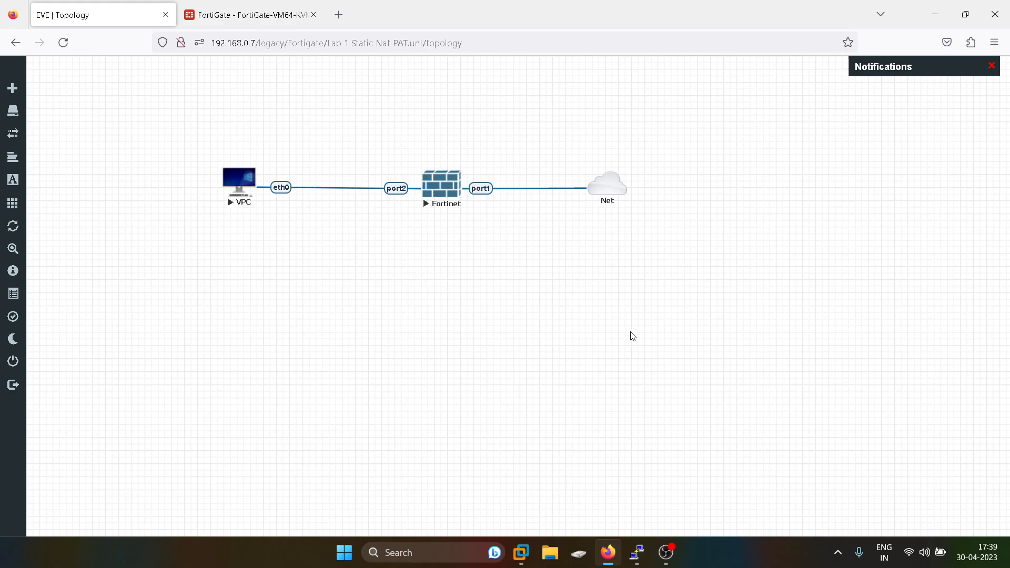
mouse_move(582, 503)
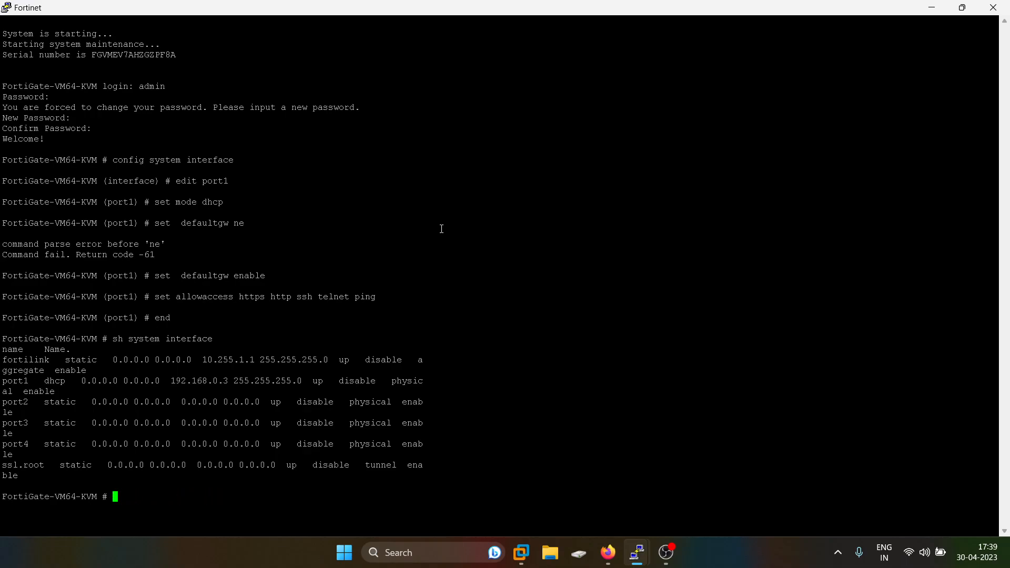
Run get system session list showing 10.1.1.2 NATed to 192.168.0.3, then confirm port1 is 192.168.0.3 in the interface list.
type("get system session list")
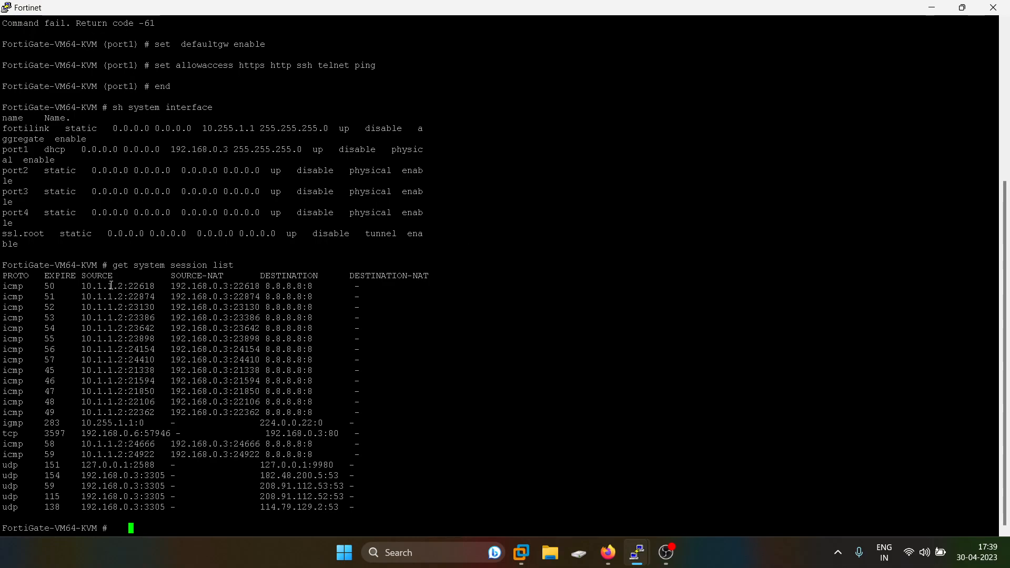
double_click(140, 286)
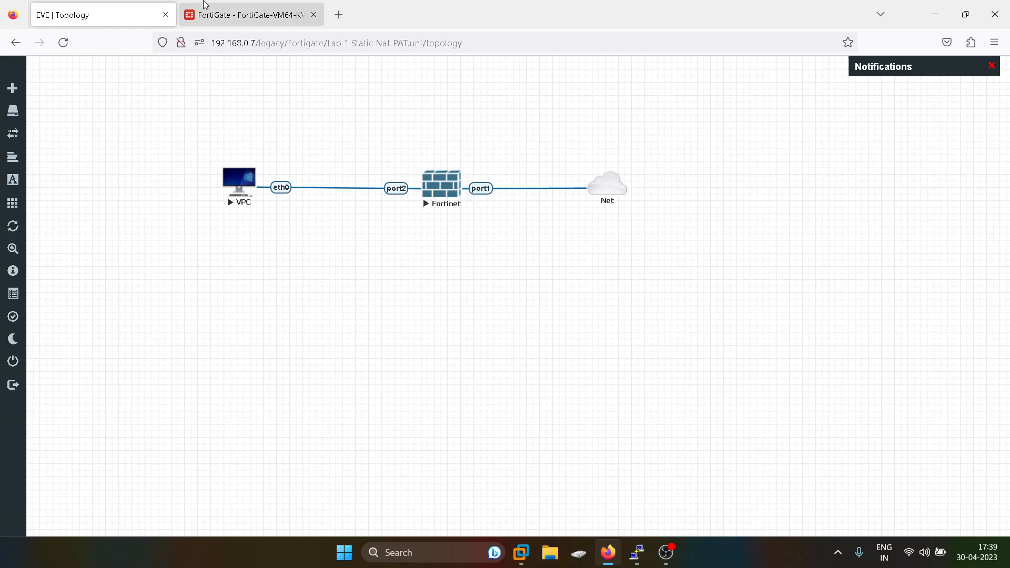
left_click(250, 14)
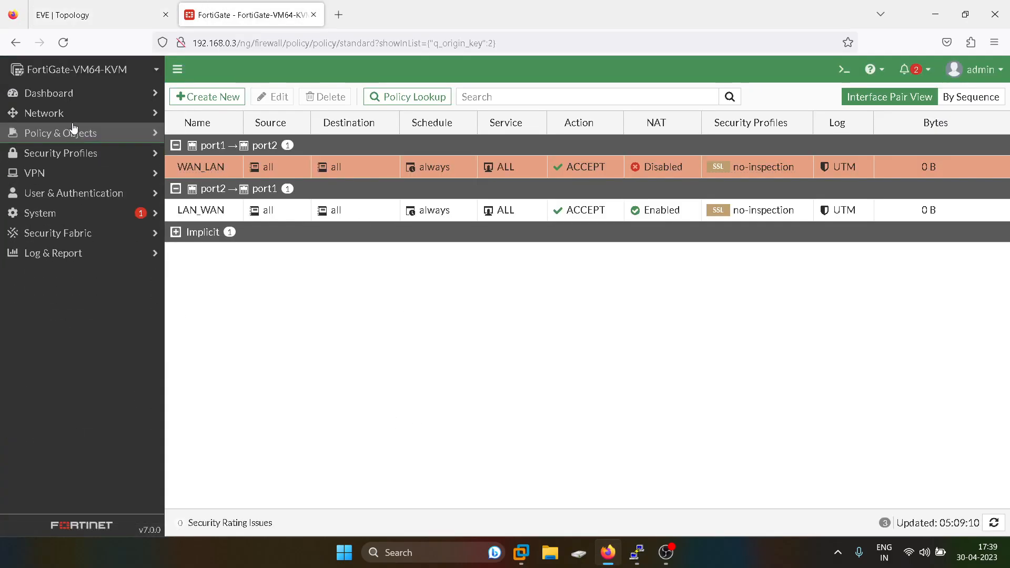
left_click(44, 112)
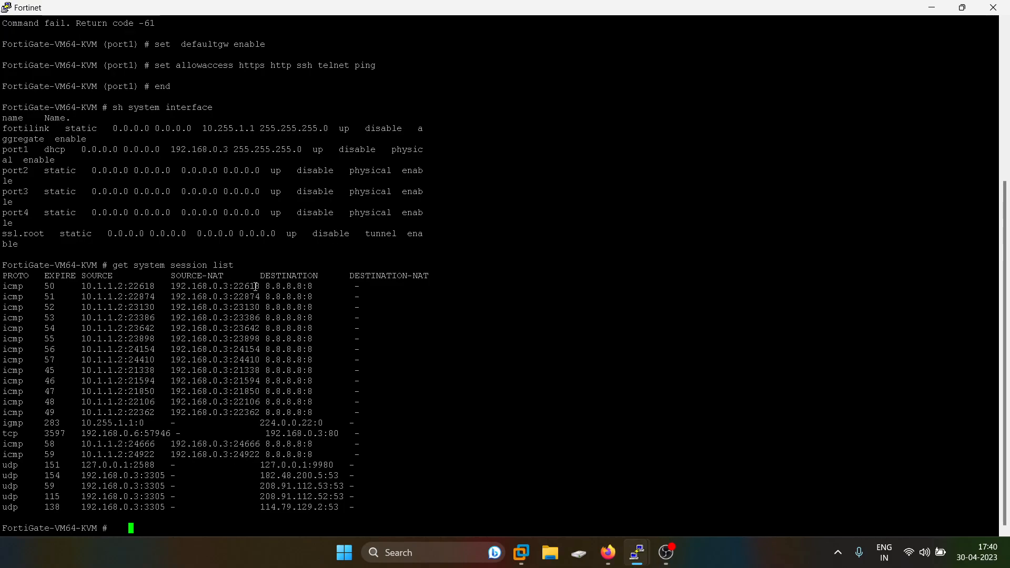
mouse_move(217, 303)
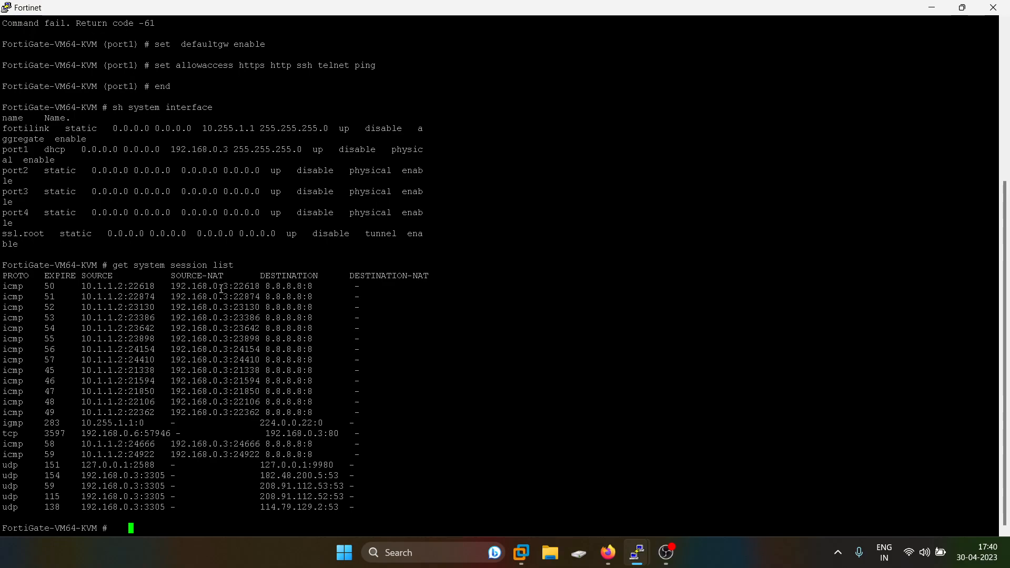
double_click(199, 286)
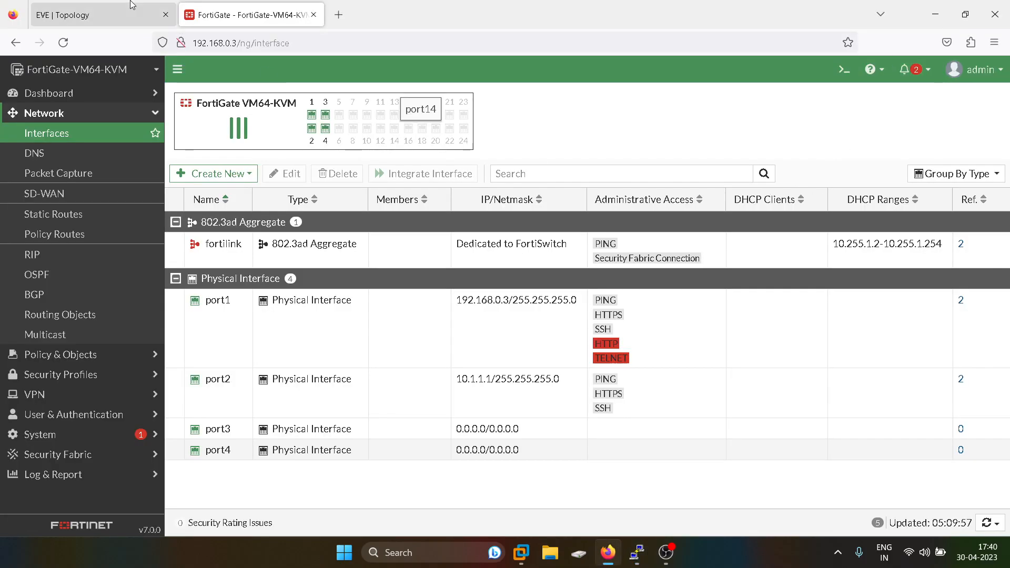
Return to the EVE-NG topology of the VPC, Fortinet and Net cloud.
left_click(100, 14)
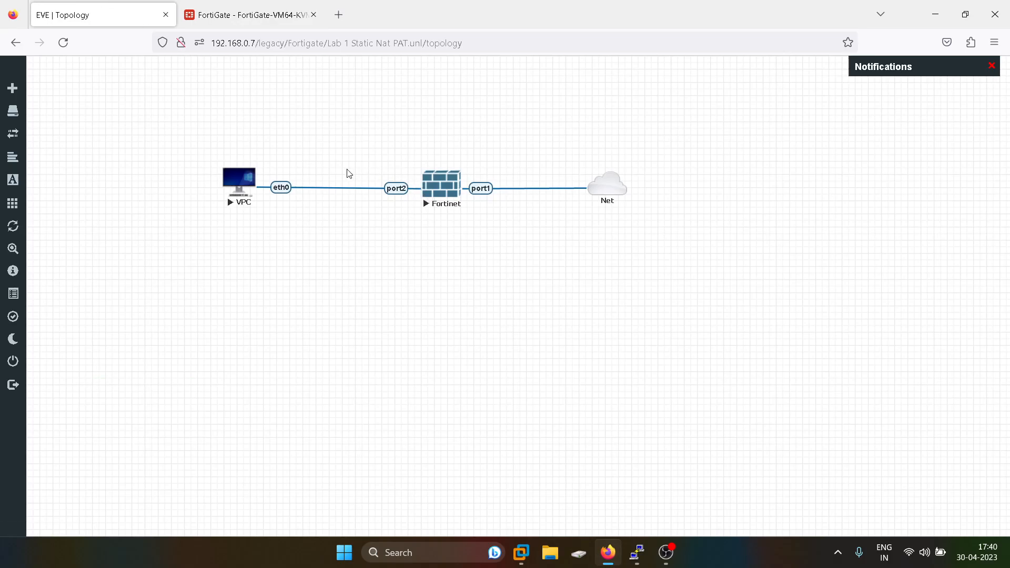
mouse_move(334, 180)
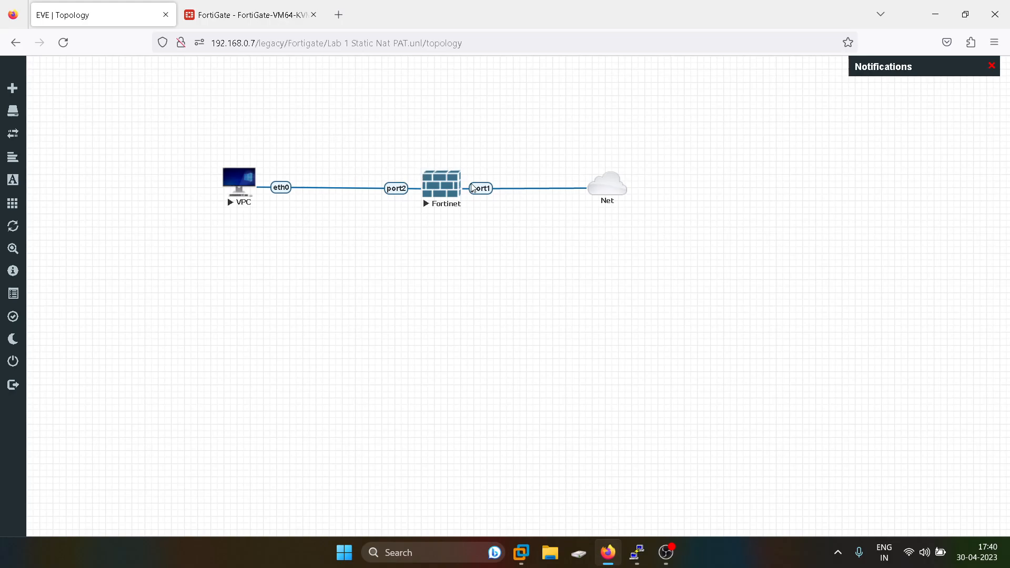
mouse_move(485, 181)
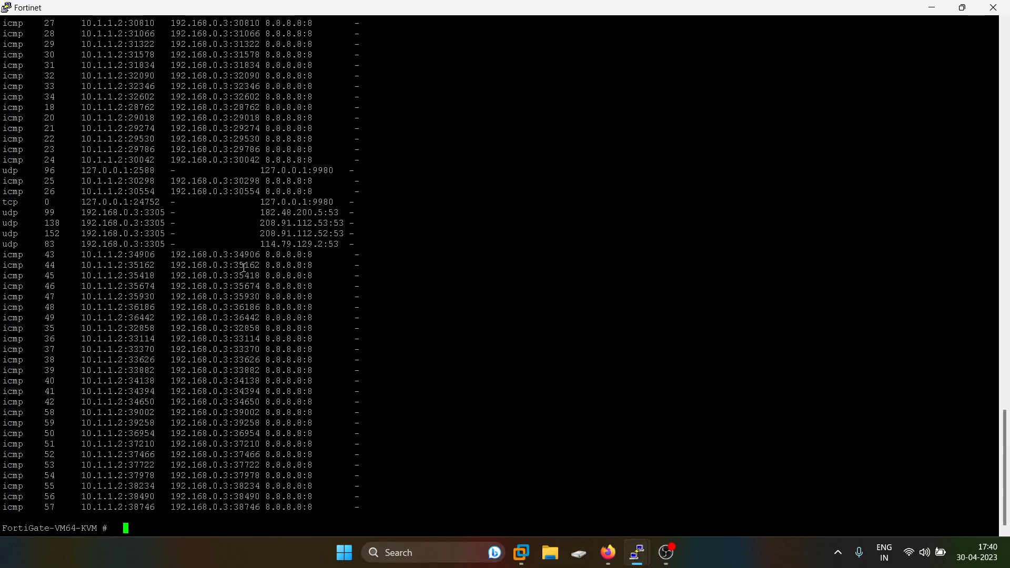
mouse_move(604, 557)
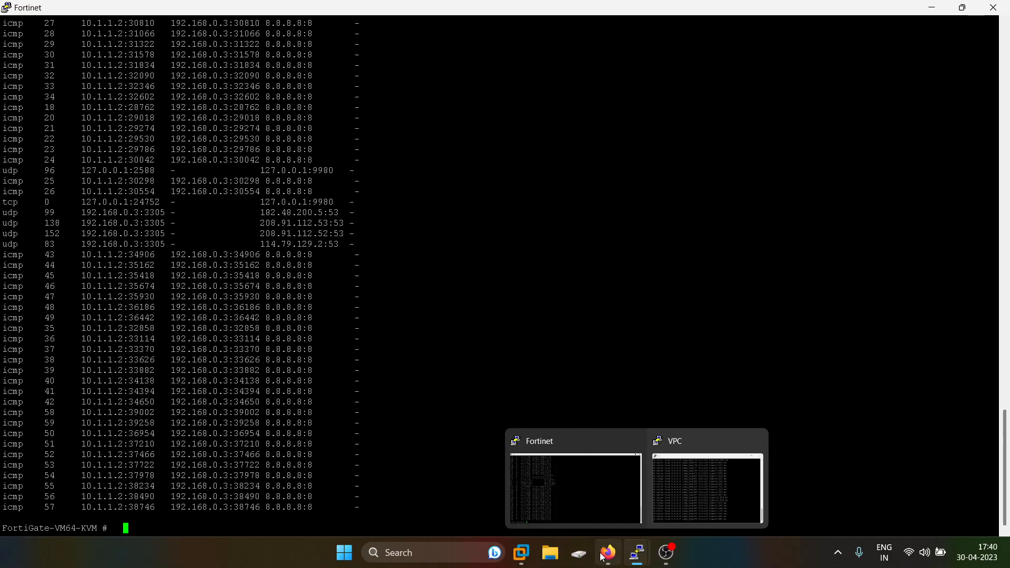
Run get system session list again in the Fortinet console and switch back to the lab topology.
left_click(606, 552)
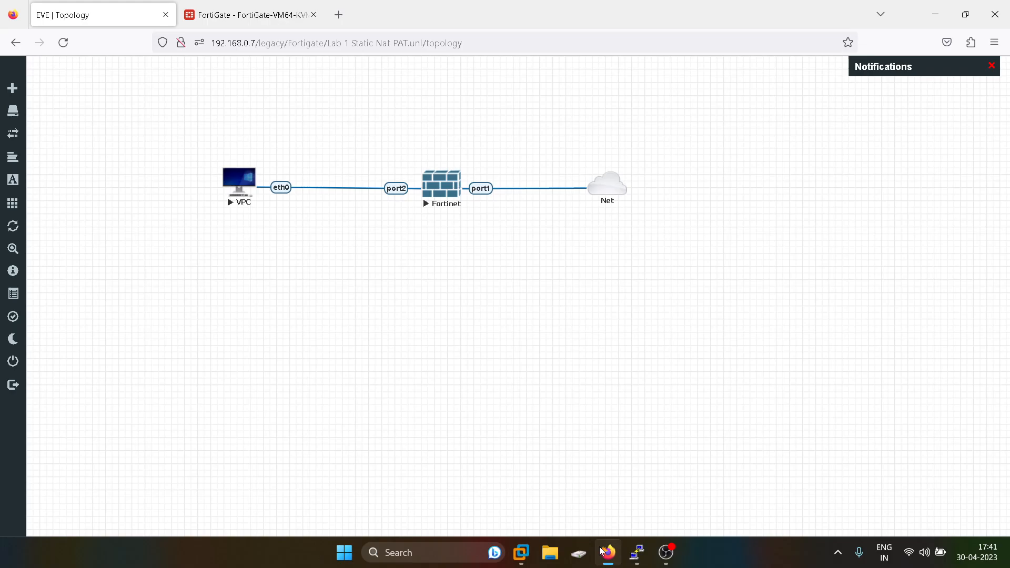
left_click(636, 552)
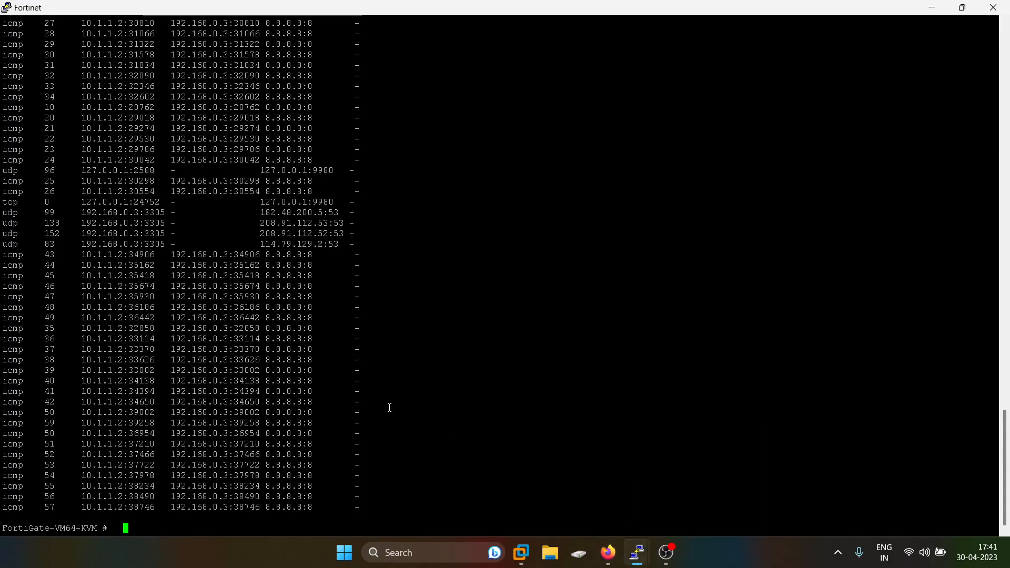
type("get system session list")
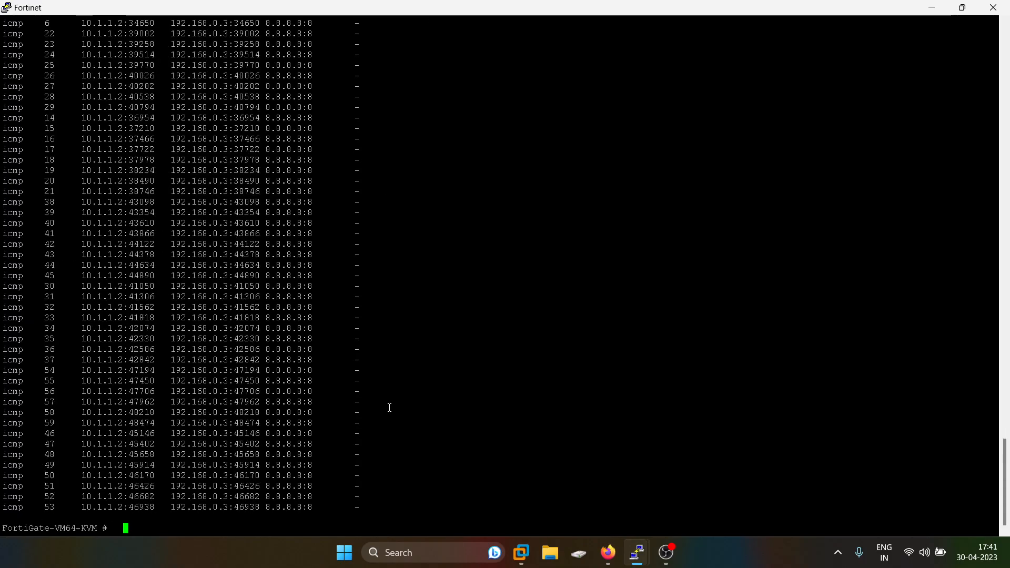
left_click(606, 552)
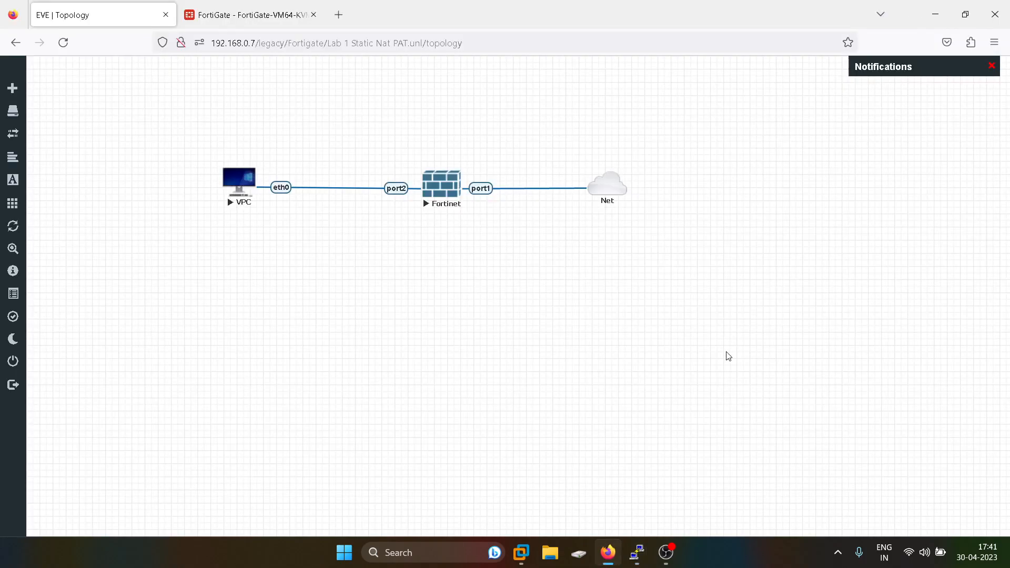
mouse_move(731, 354)
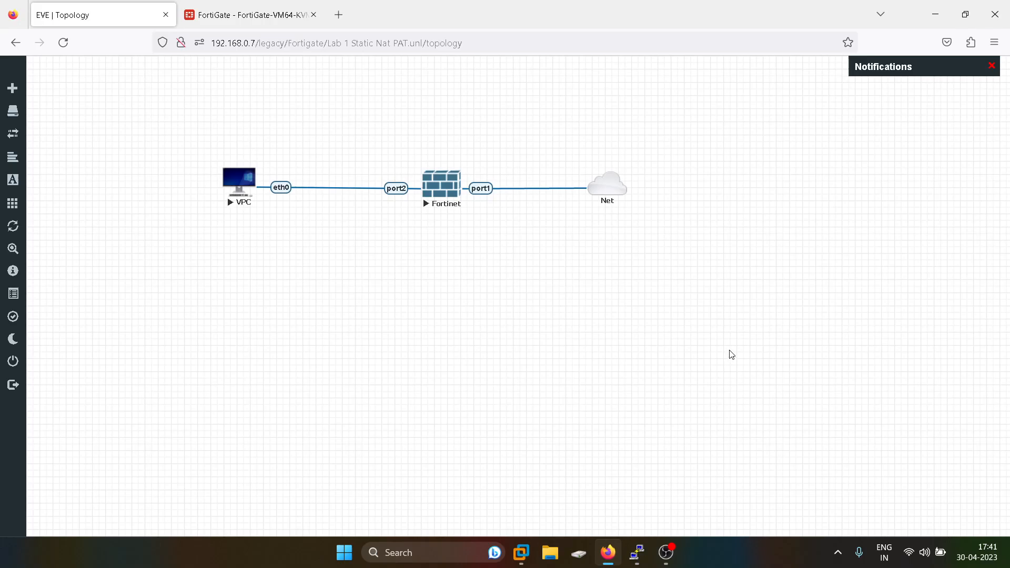
mouse_move(696, 378)
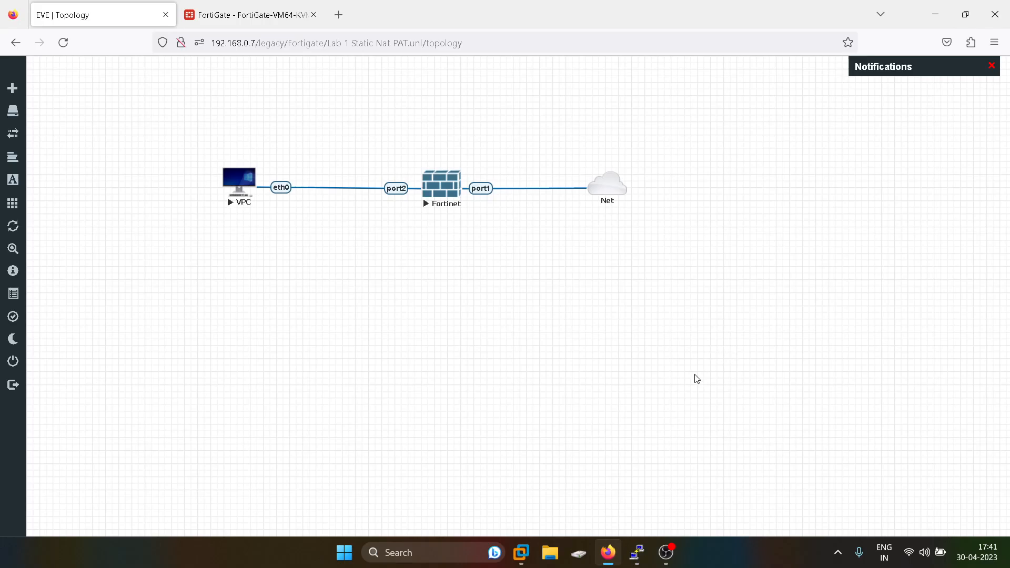